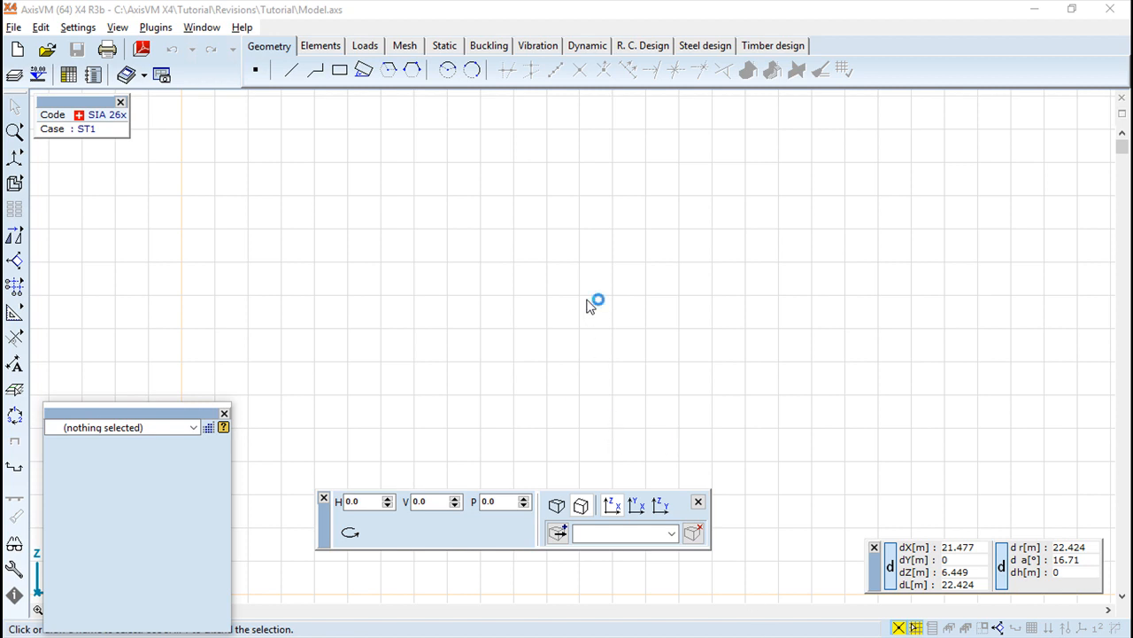
mouse_move(590, 306)
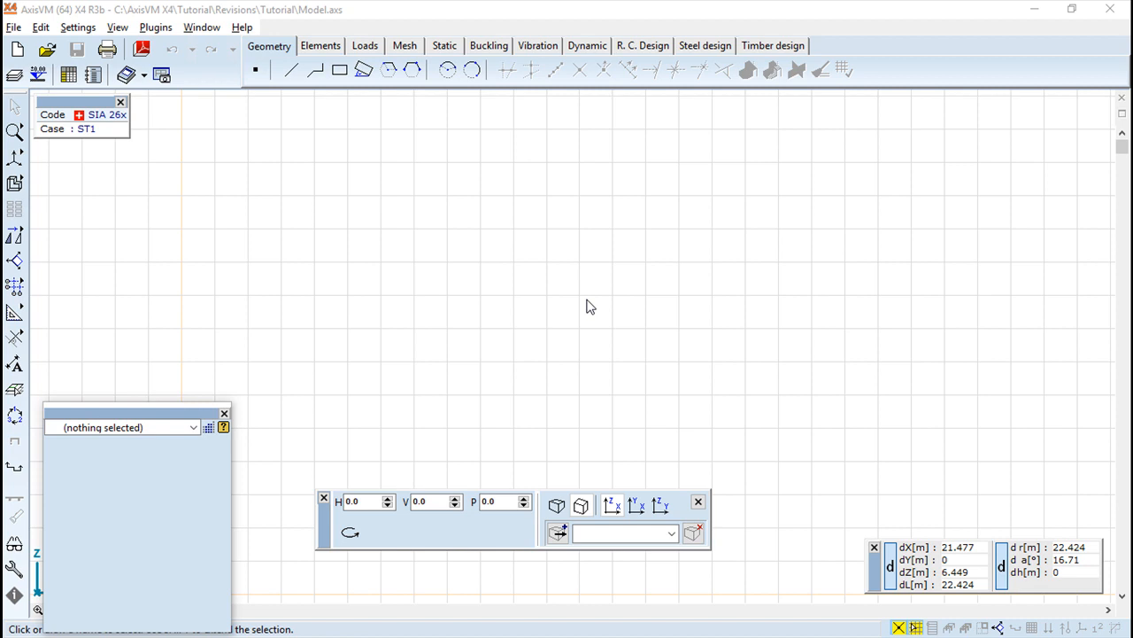
mouse_move(301, 15)
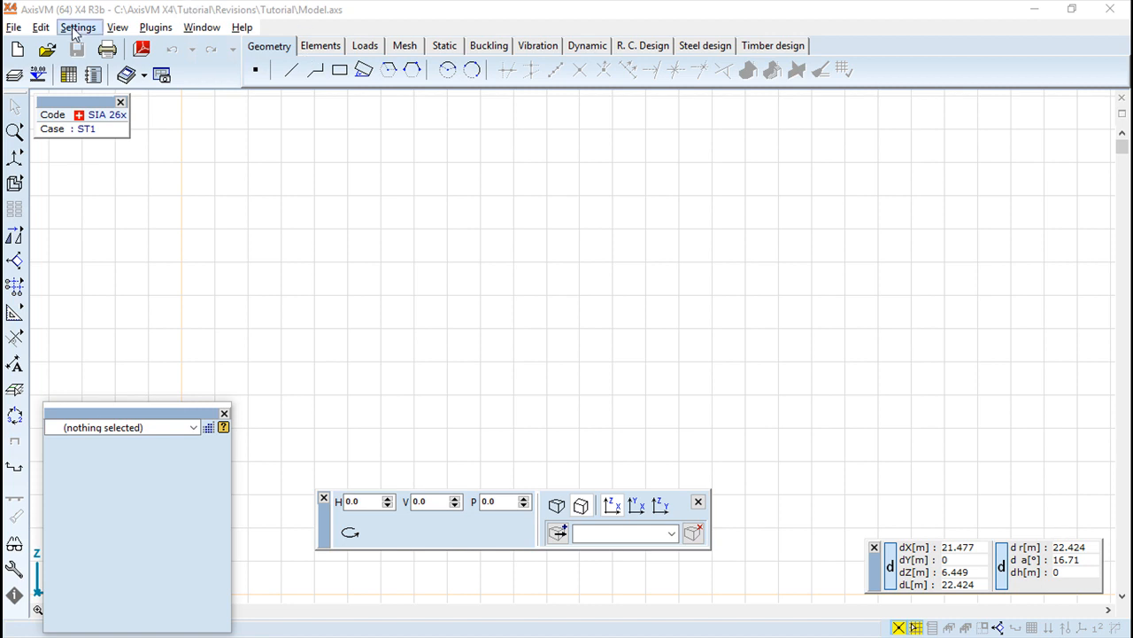
Step: Open Keyboard shortcuts from the Settings menu
click(77, 33)
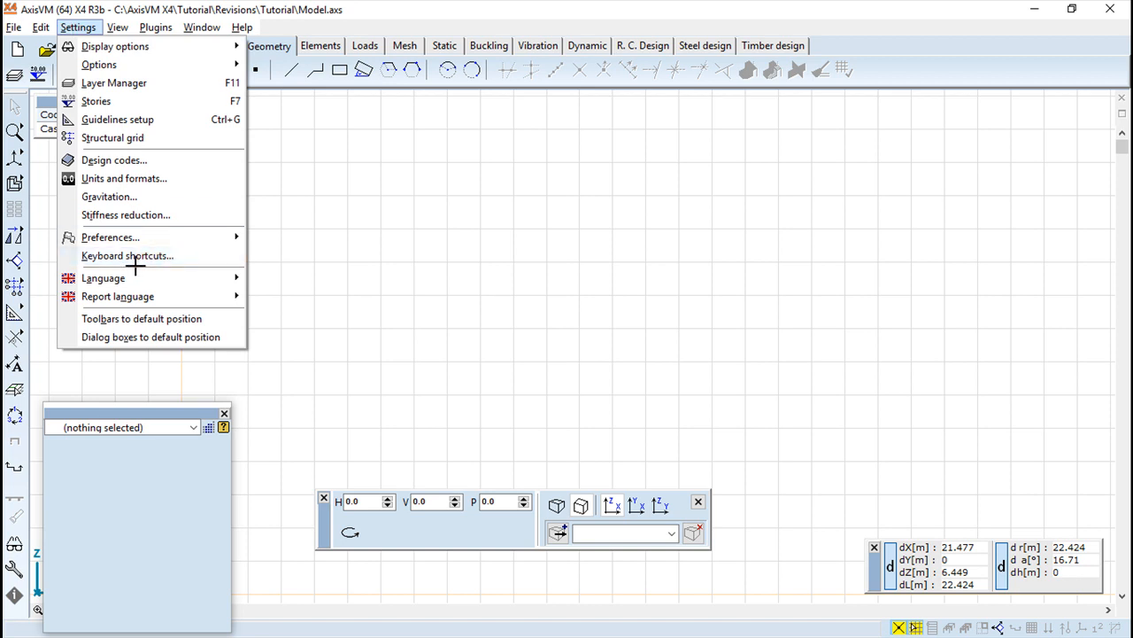
mouse_move(127, 255)
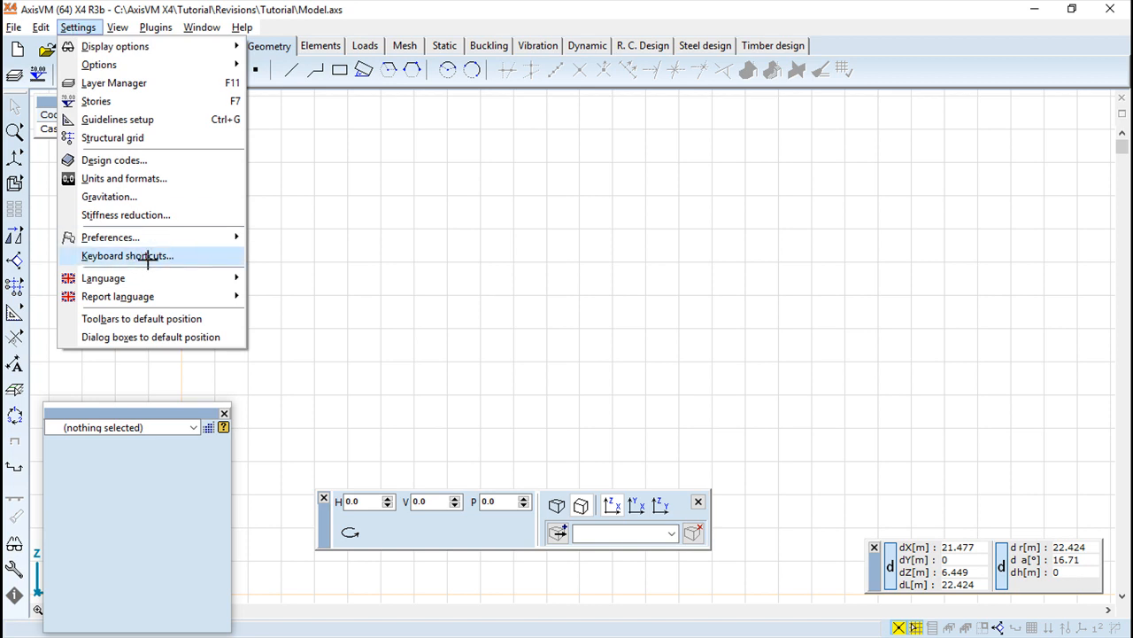
click(127, 255)
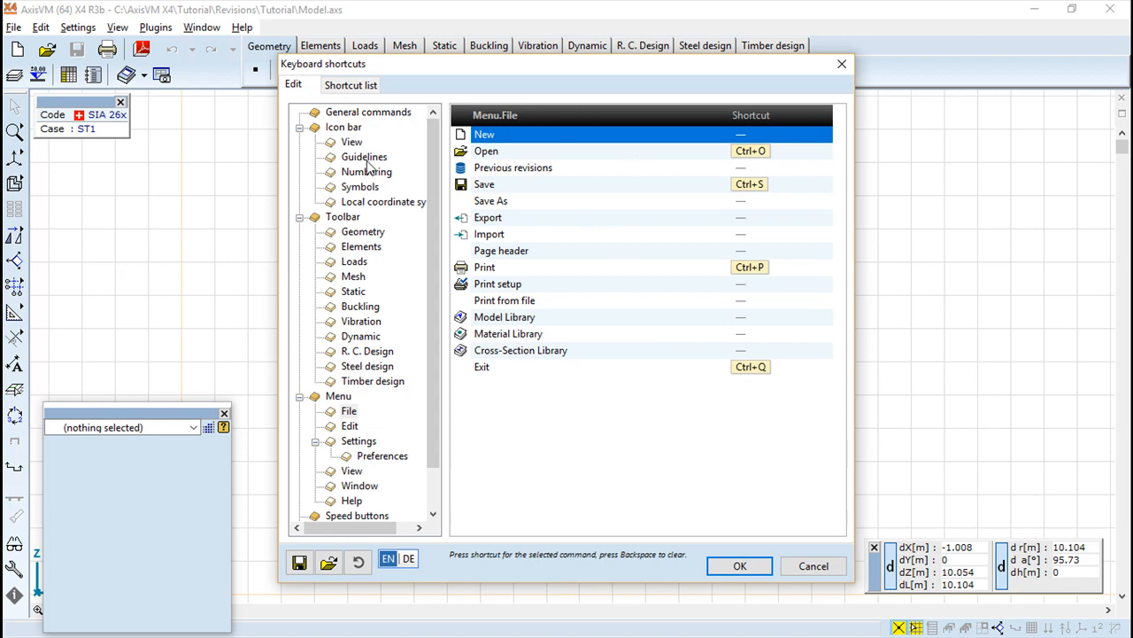
mouse_move(335, 150)
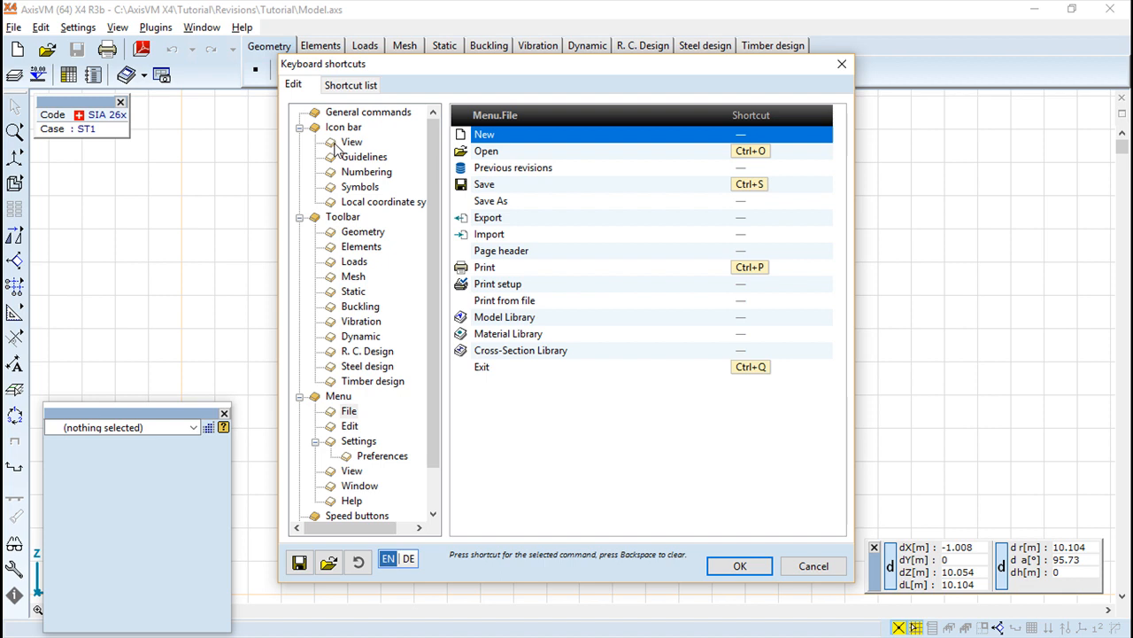
Step: Browse Guidelines and Symbols, then show the Geometry toolbar shortcuts listing Node with N
click(363, 156)
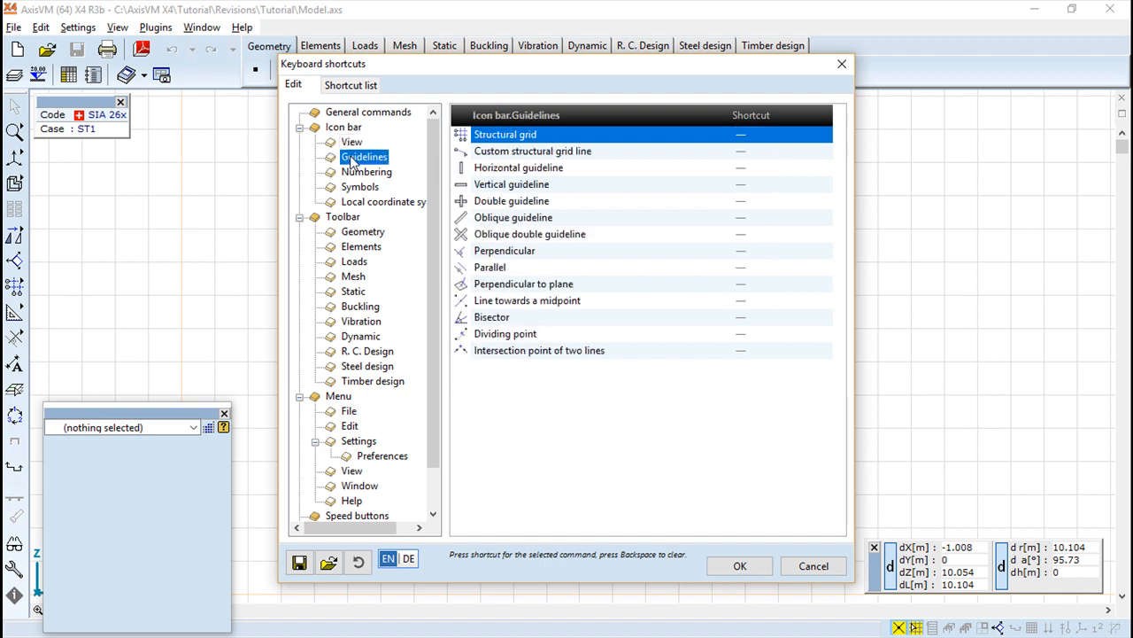
click(361, 186)
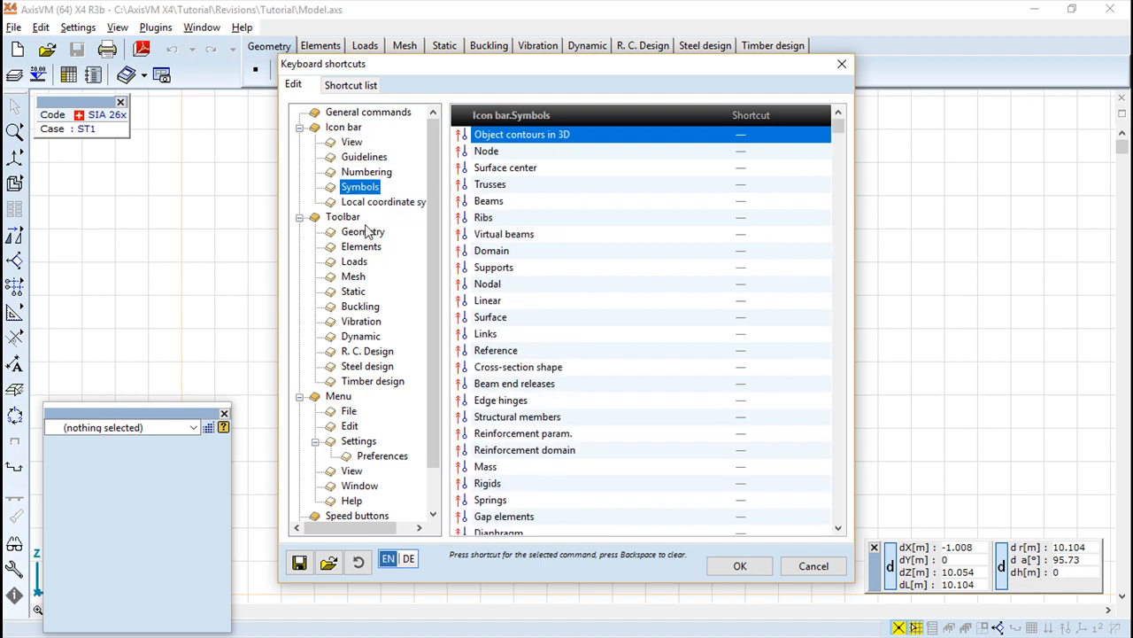
mouse_move(367, 235)
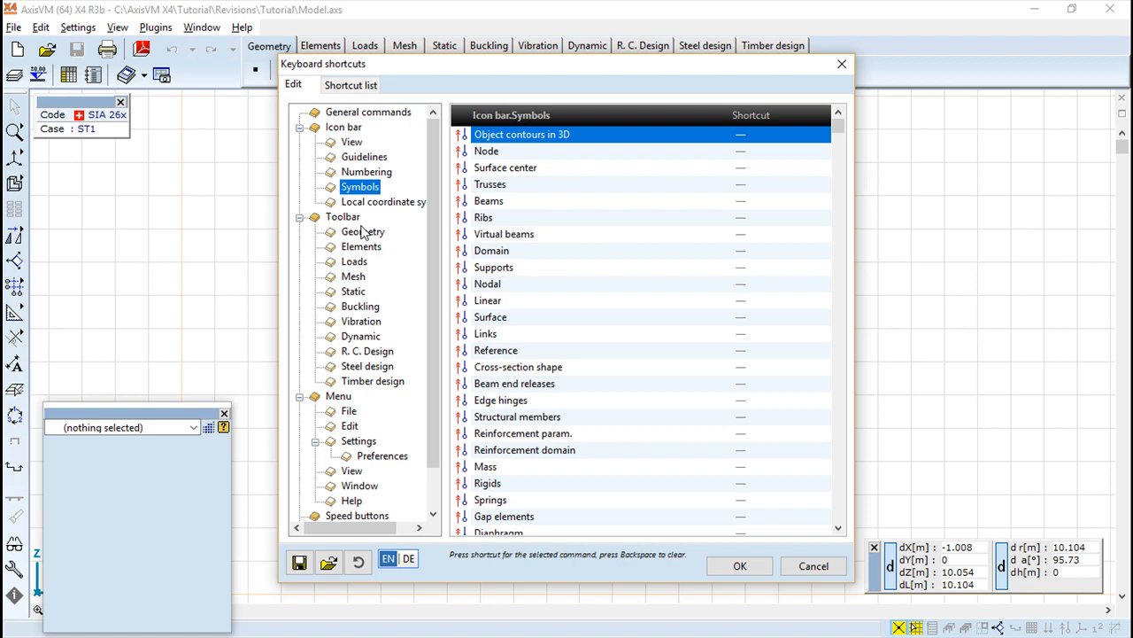
click(363, 231)
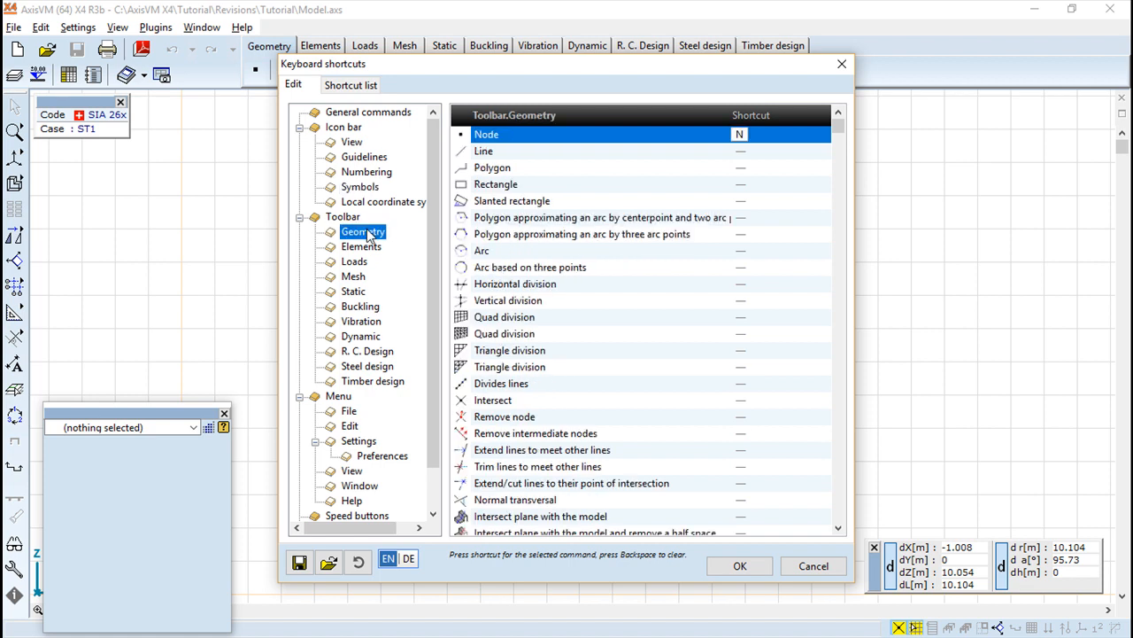
mouse_move(372, 235)
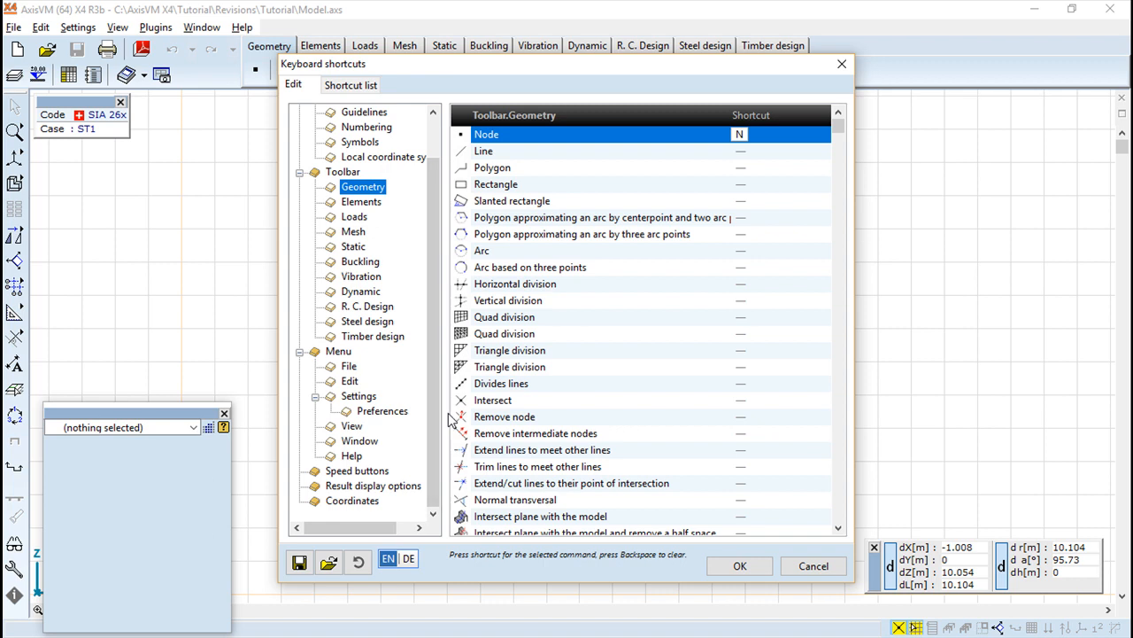
mouse_move(547, 220)
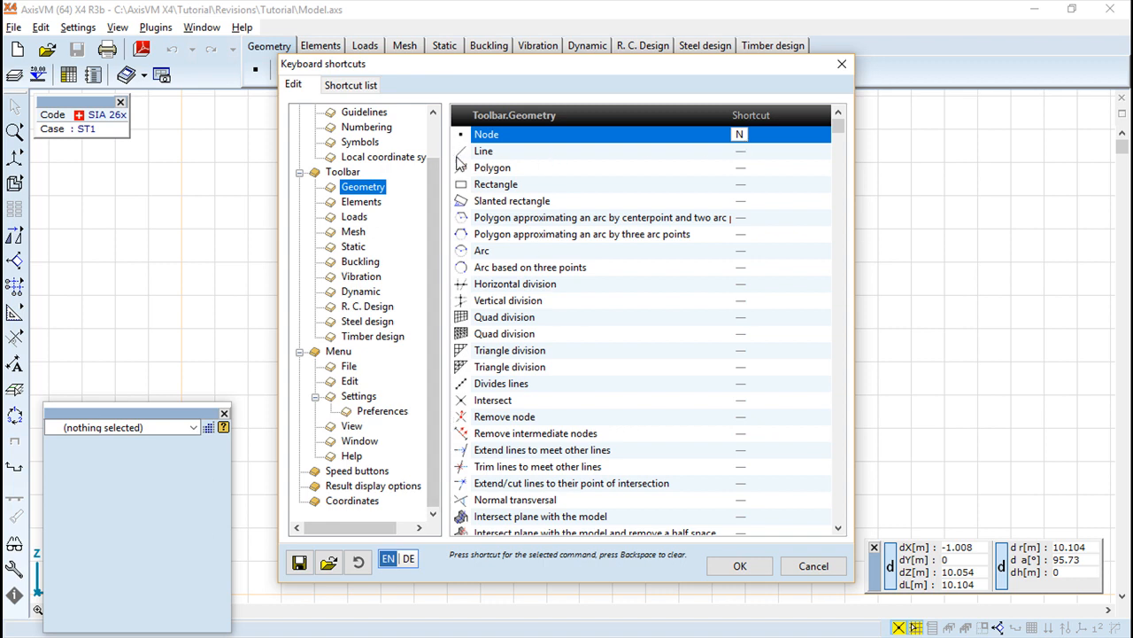
mouse_move(544, 138)
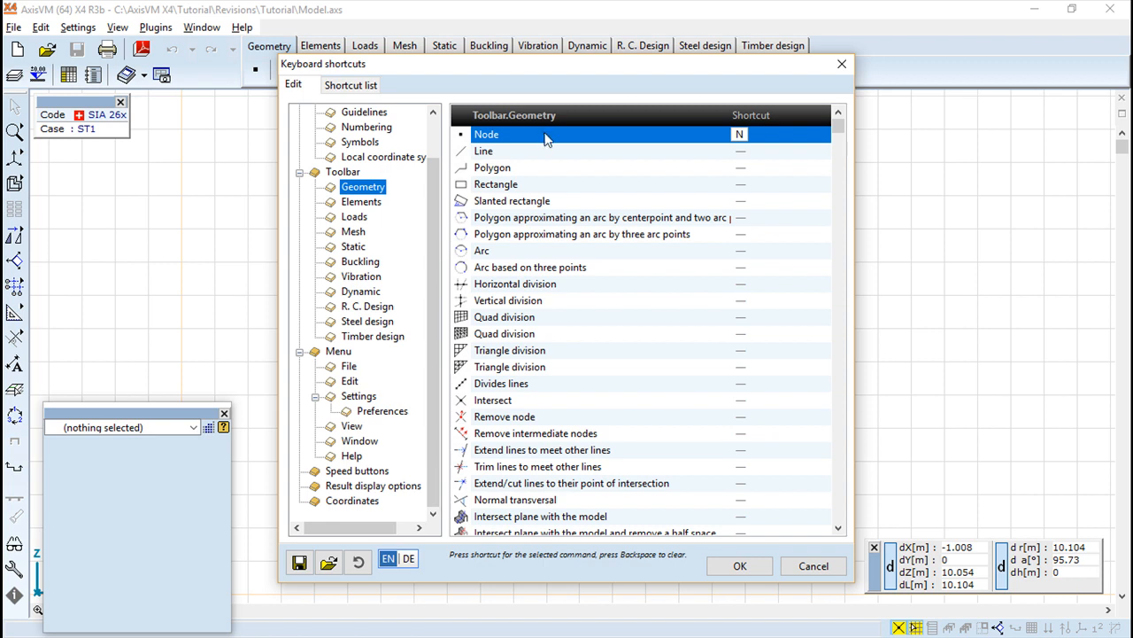
mouse_move(542, 149)
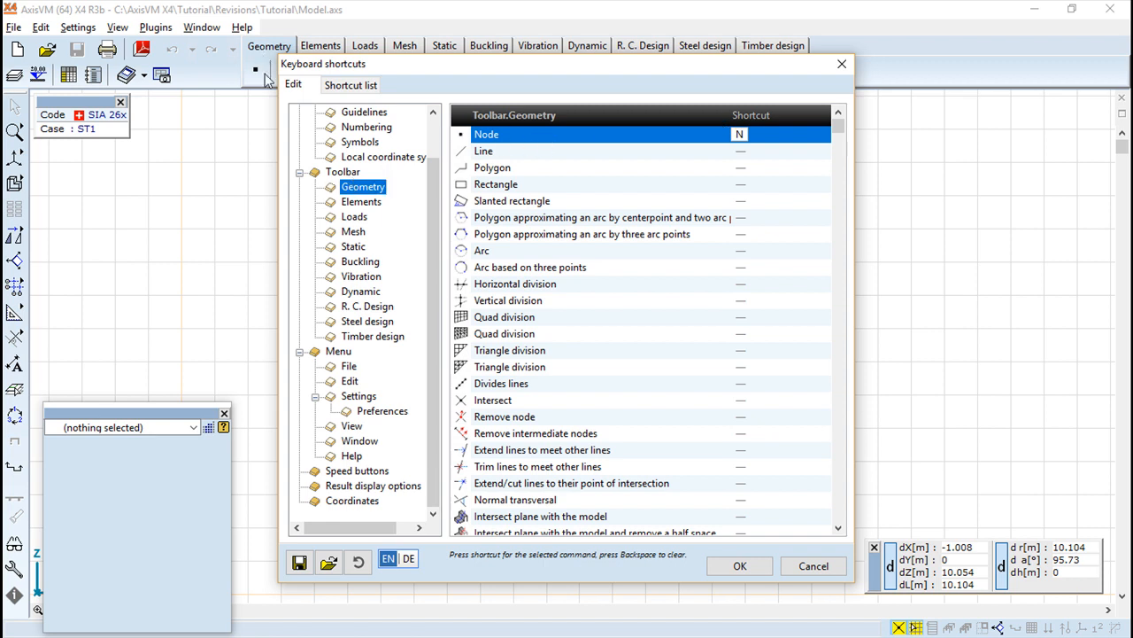
mouse_move(632, 202)
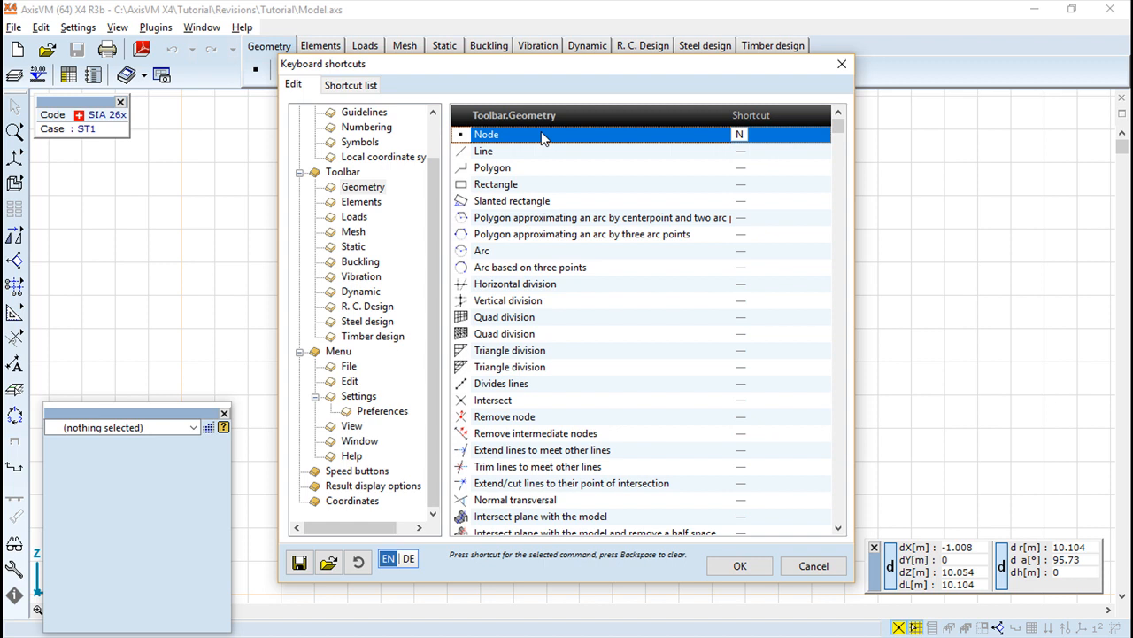
mouse_move(706, 149)
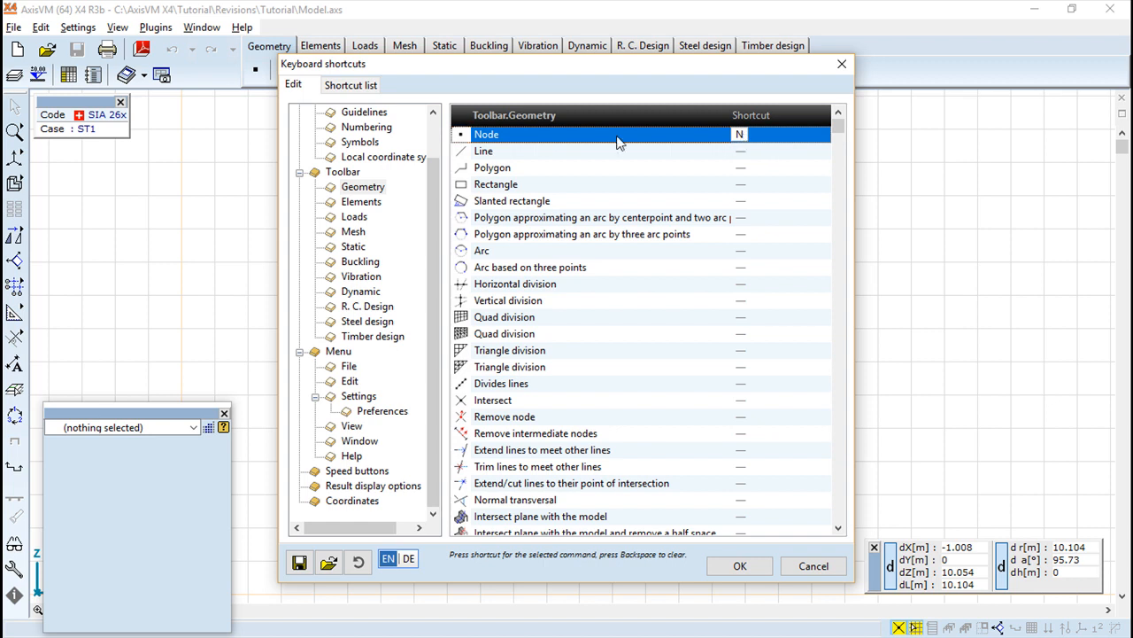
mouse_move(742, 145)
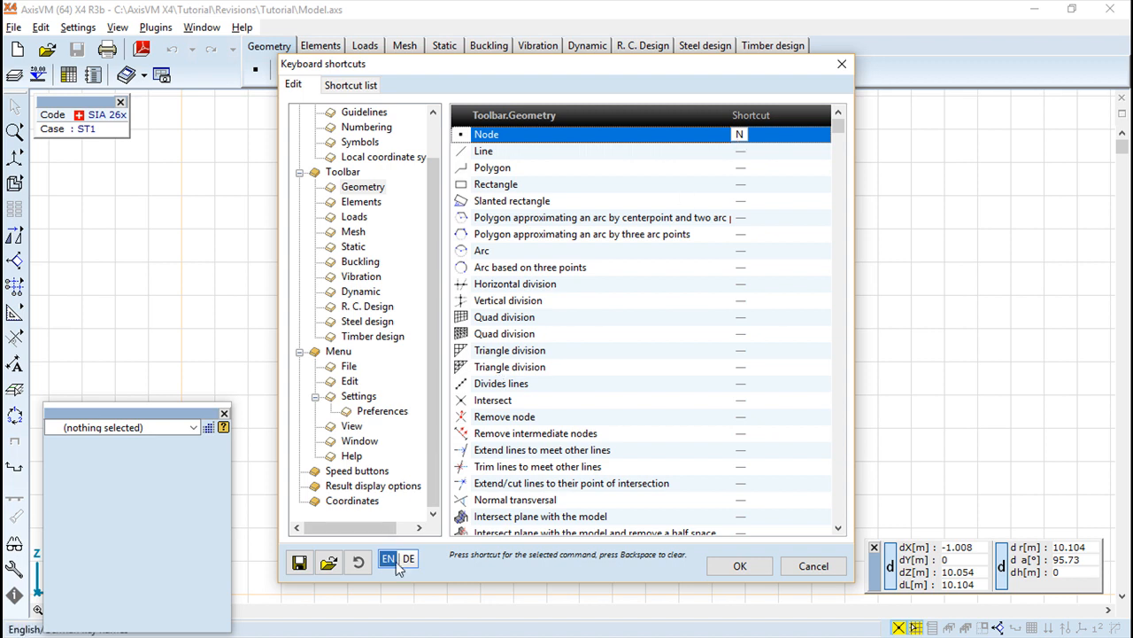
mouse_move(785, 121)
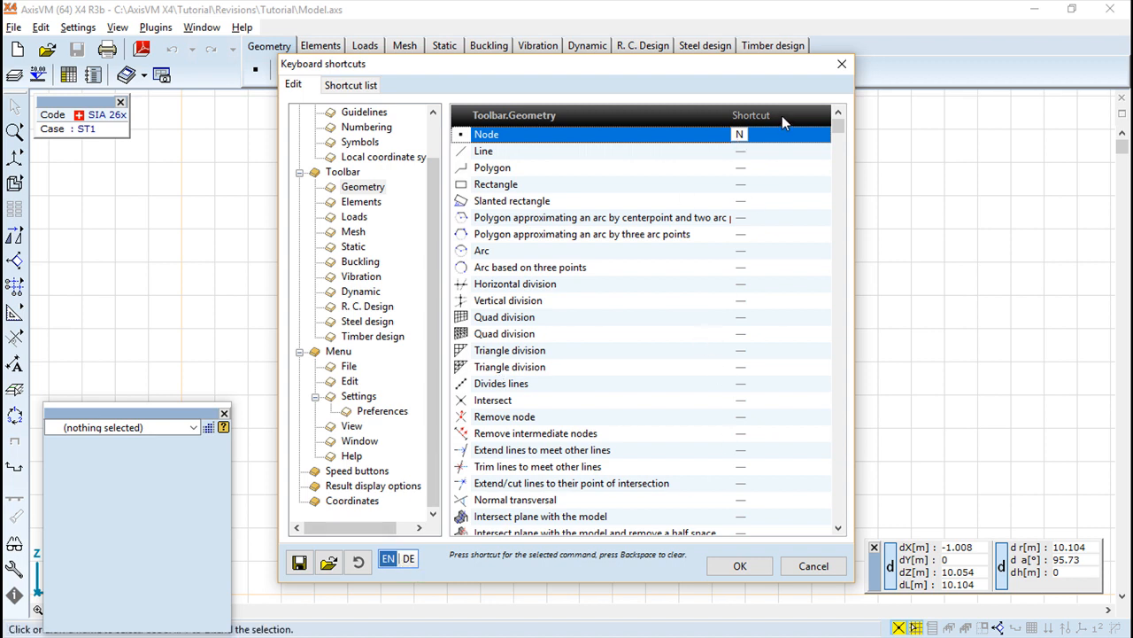
Step: Clear the N shortcut from the Node command with Backspace
key(Backspace)
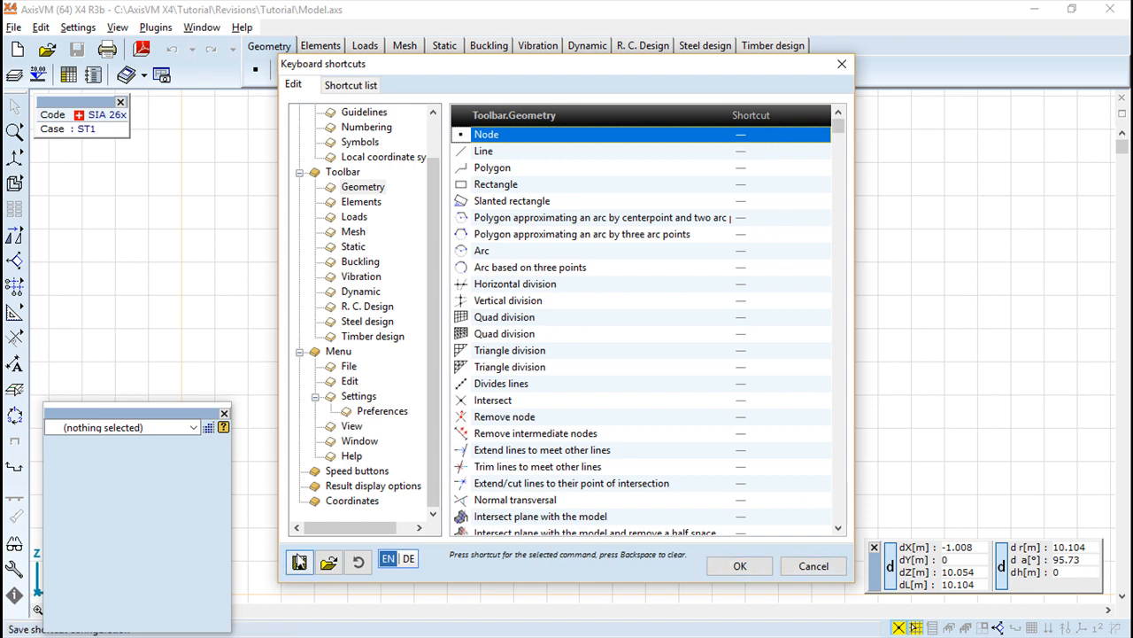
Step: Save the shortcut set to ff.axsc in the Shortcuts folder, then confirm with OK
click(300, 561)
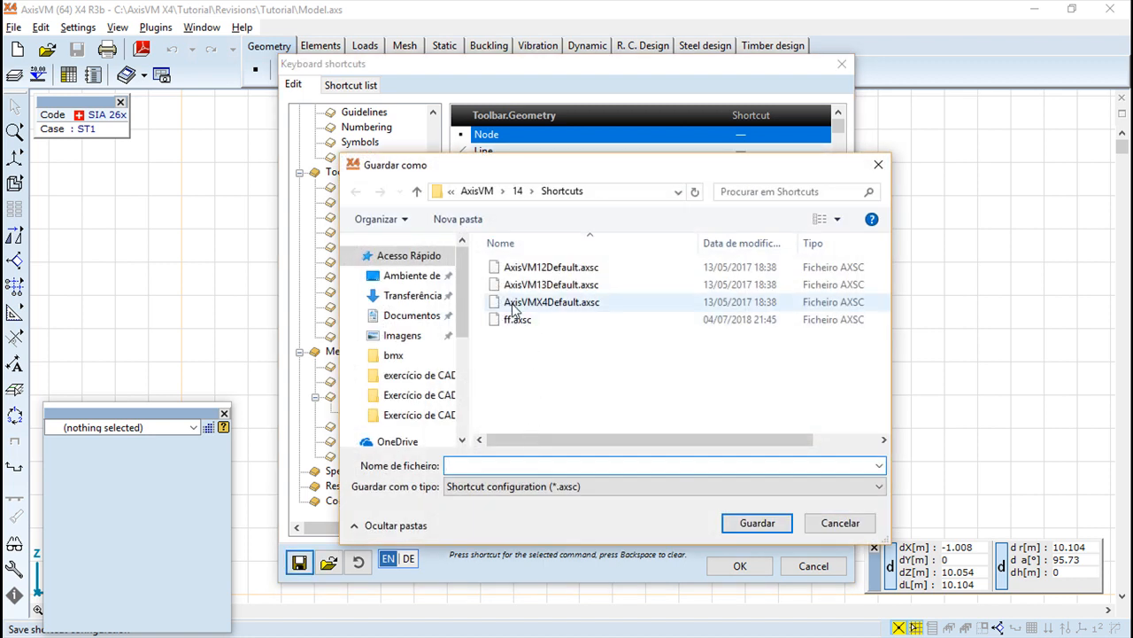
click(517, 319)
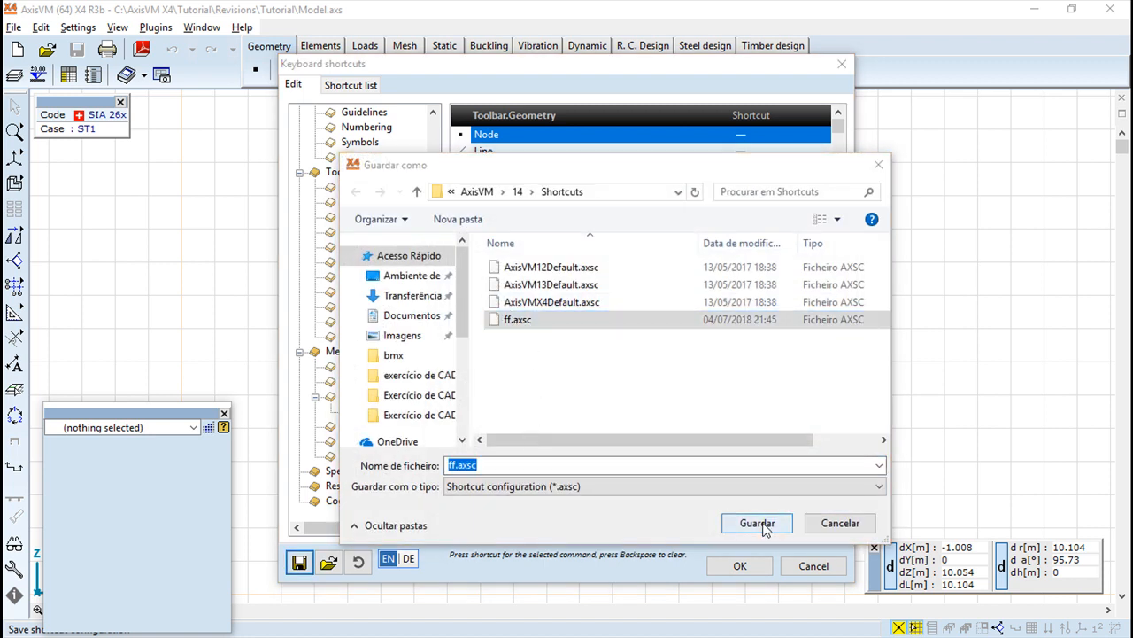
click(757, 522)
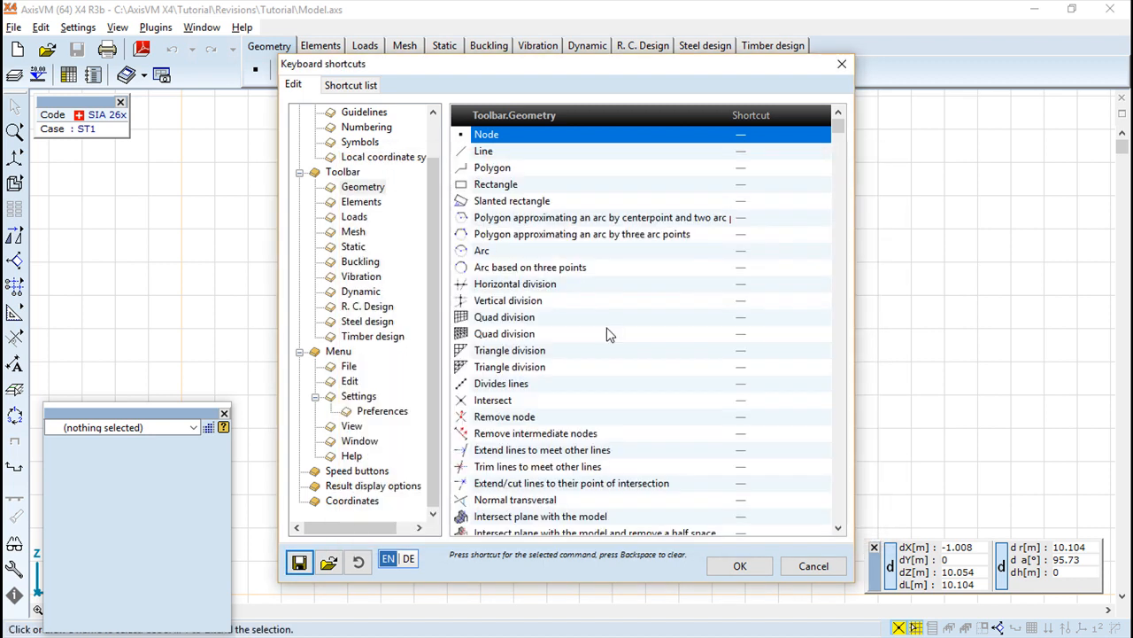
click(740, 564)
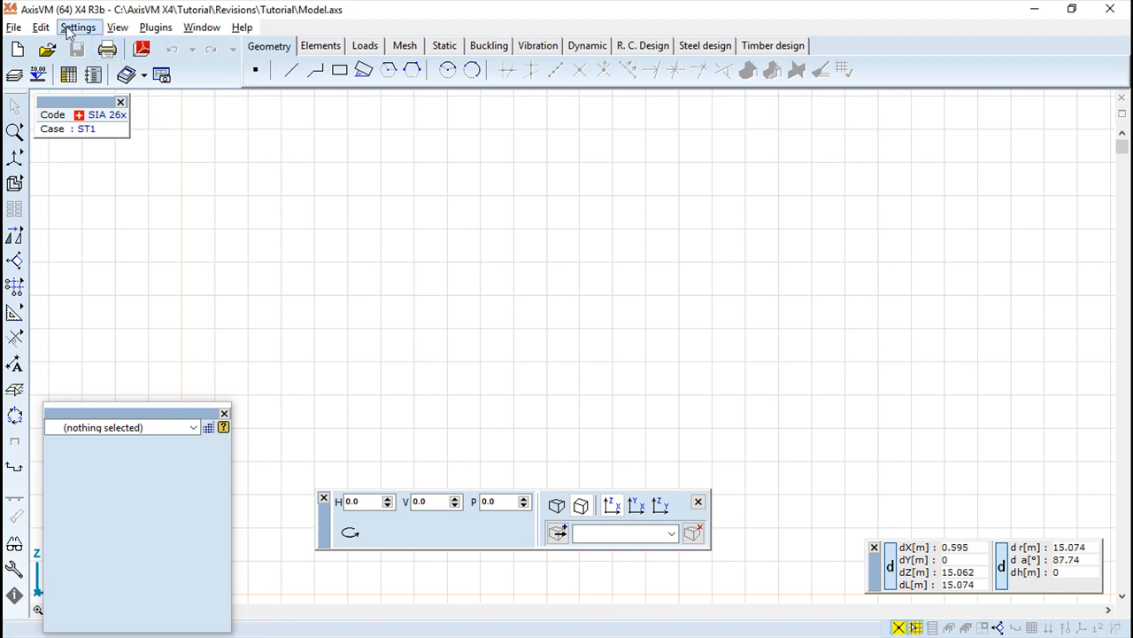
Step: Reopen the keyboard shortcut editor and assign N to the Geometry Node command
click(78, 28)
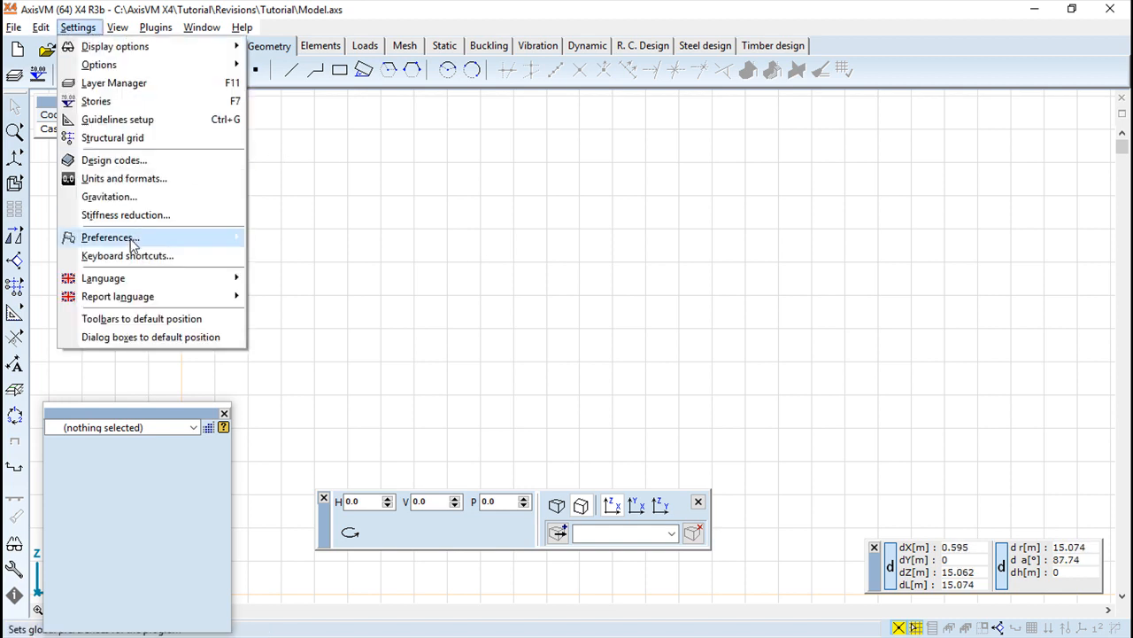
click(128, 255)
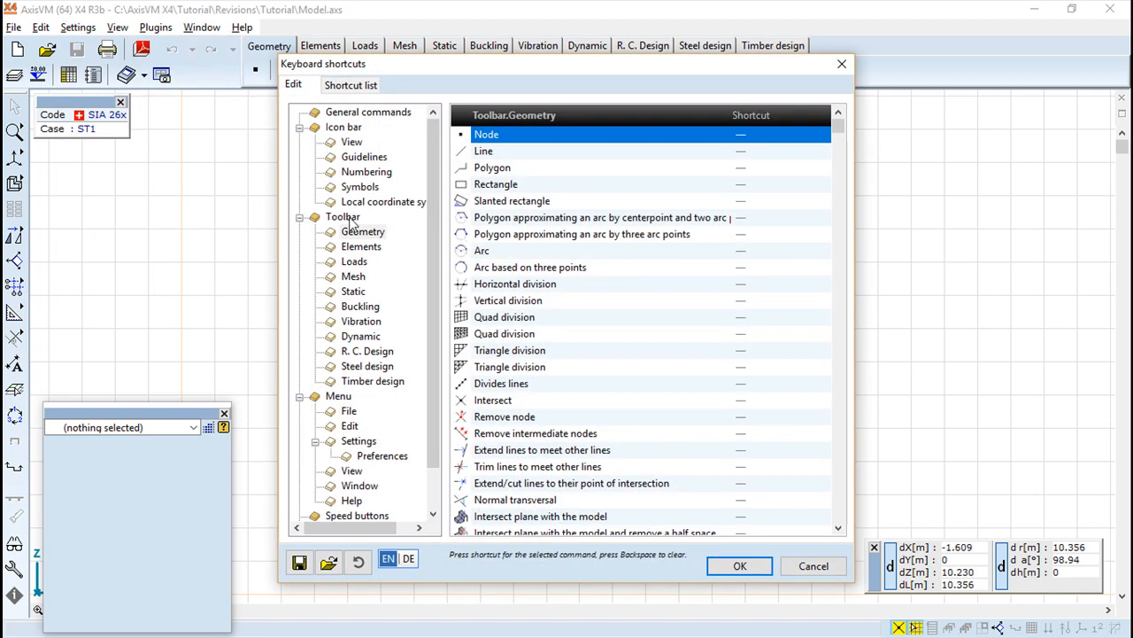
click(363, 231)
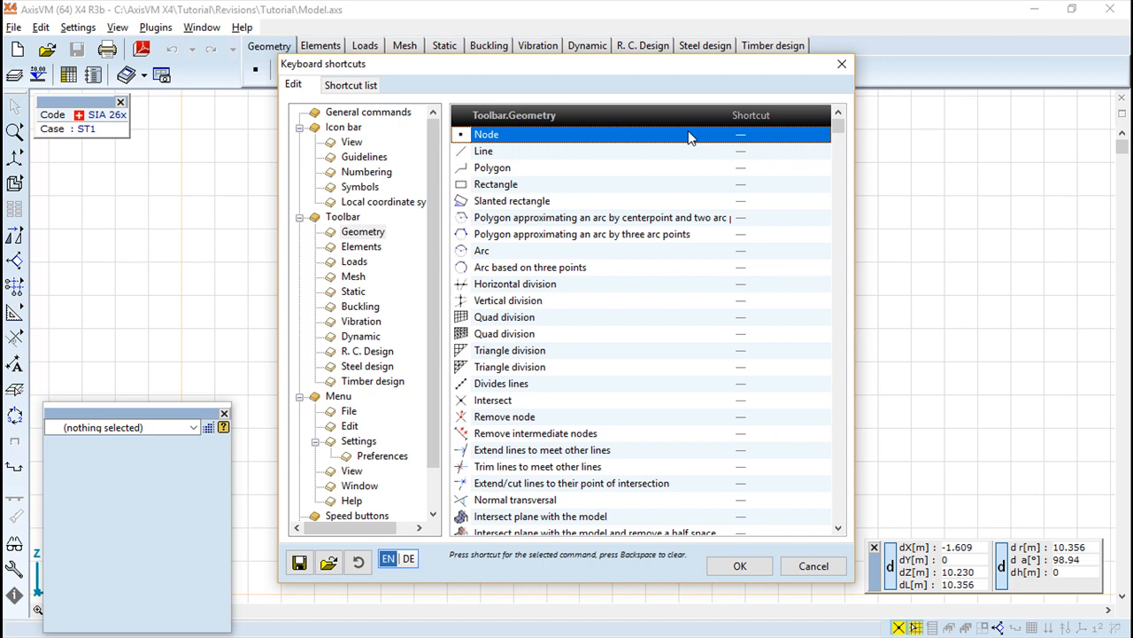
key(N)
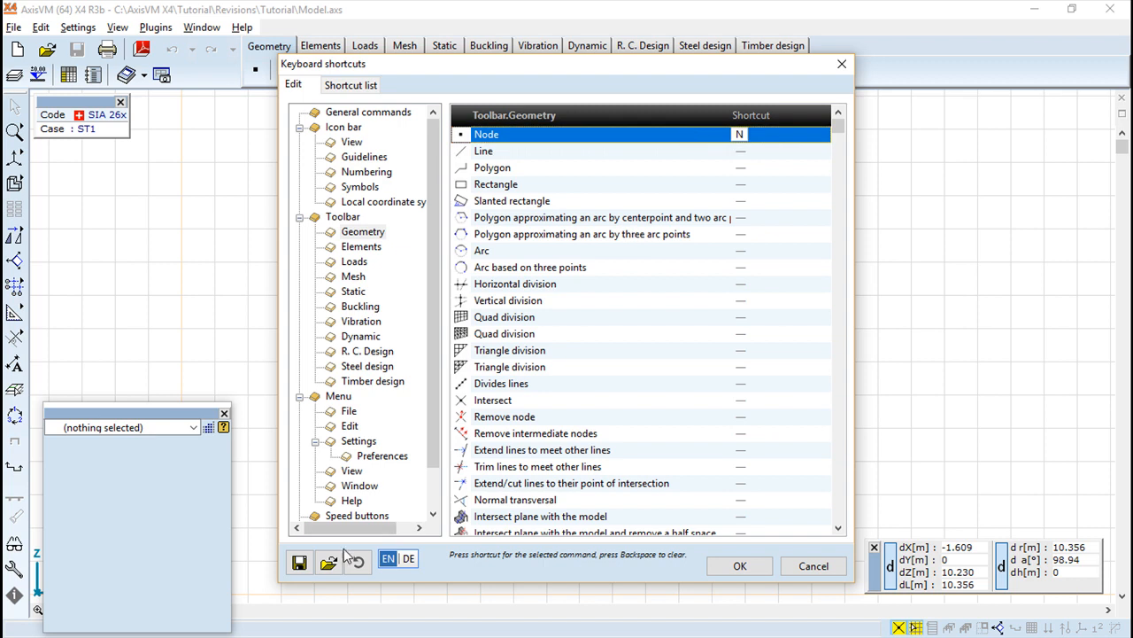
Step: Save the shortcut set over ff.axsc, confirming the overwrite with Sim
click(299, 561)
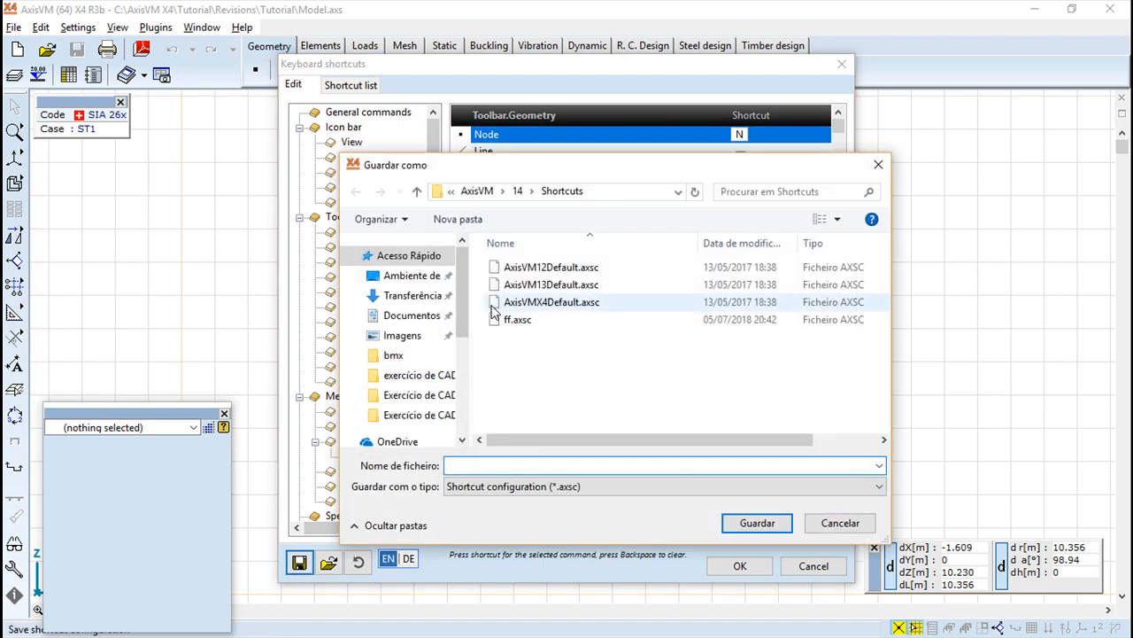
click(517, 320)
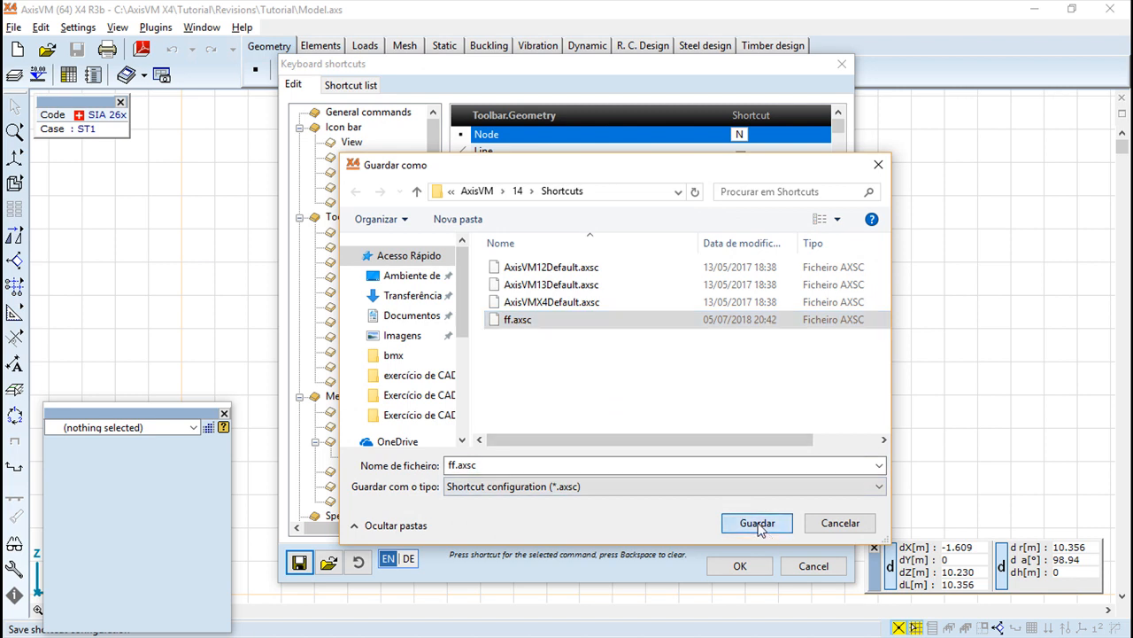
click(757, 523)
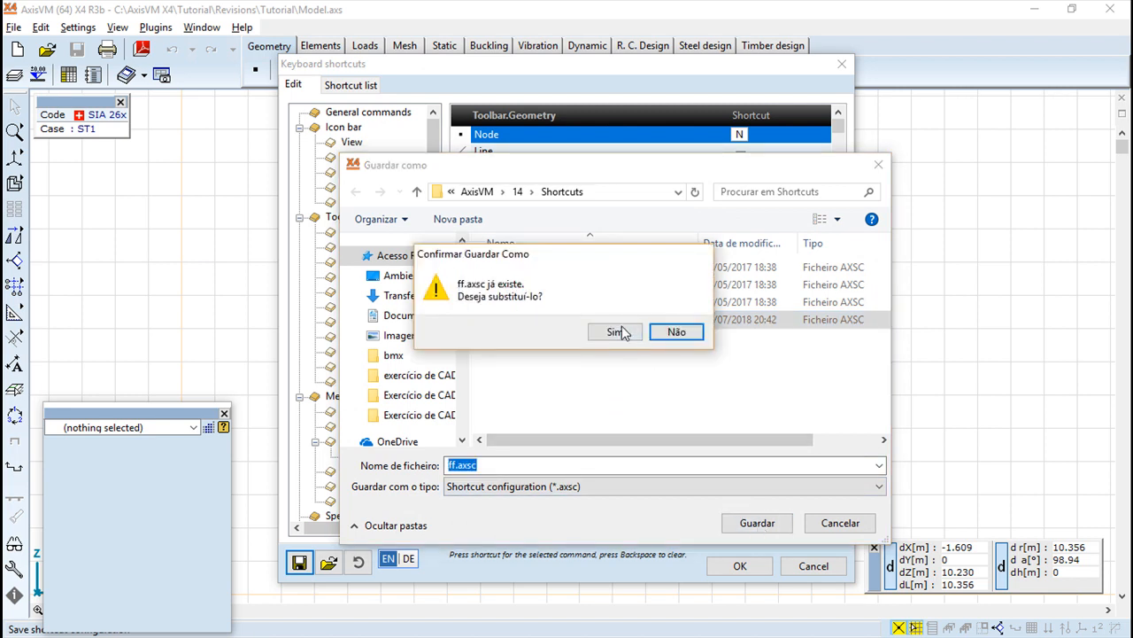
click(615, 331)
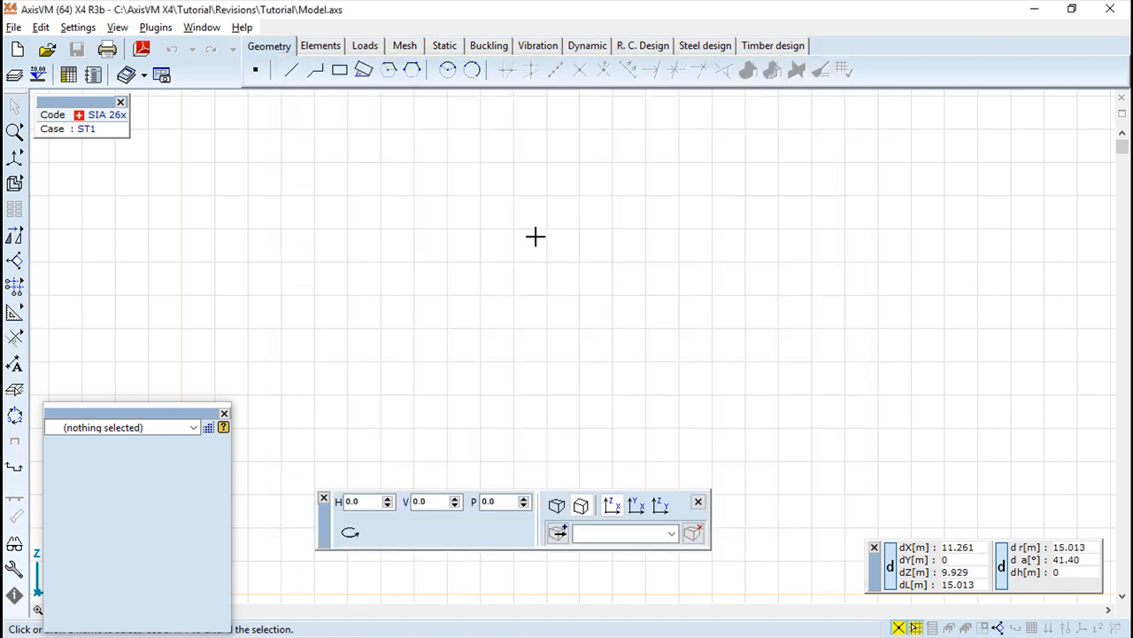
mouse_move(326, 163)
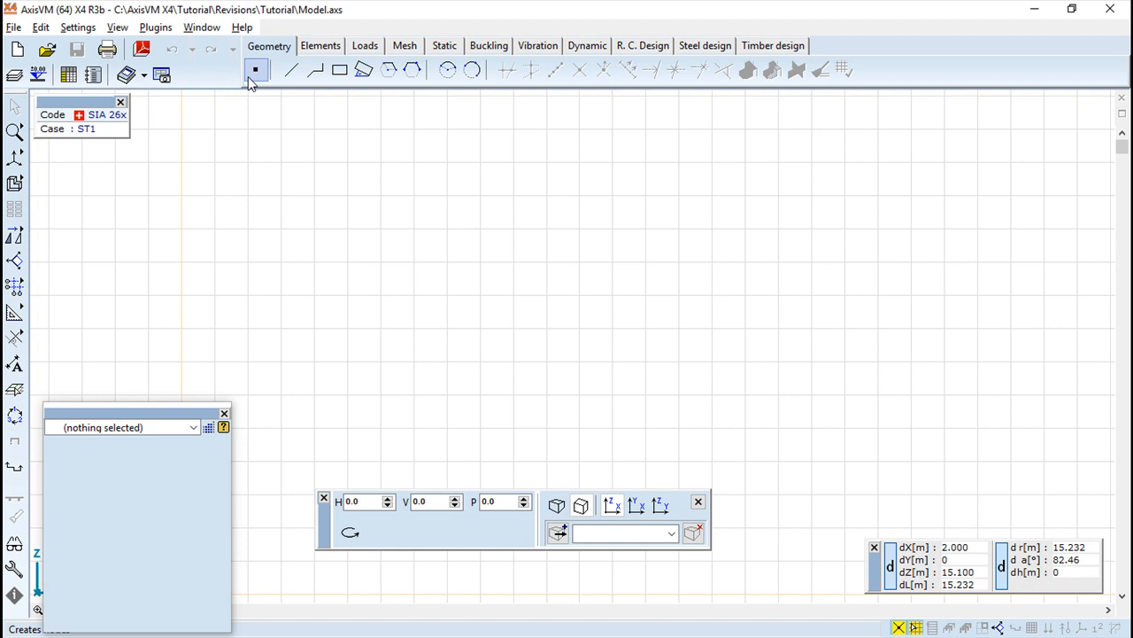
mouse_move(78, 27)
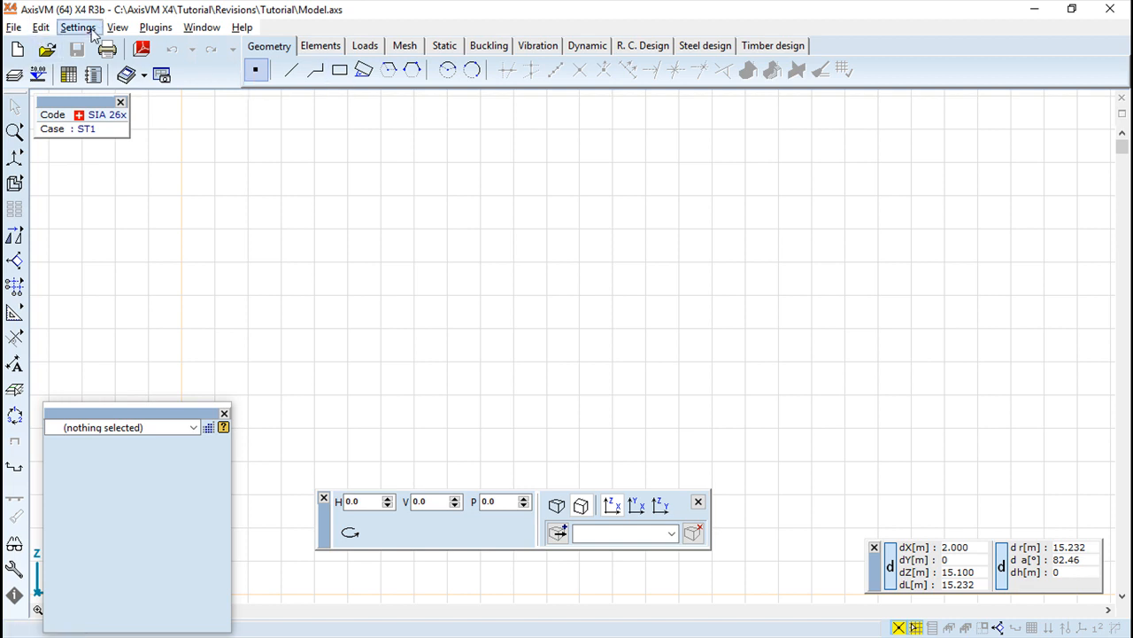
click(15, 28)
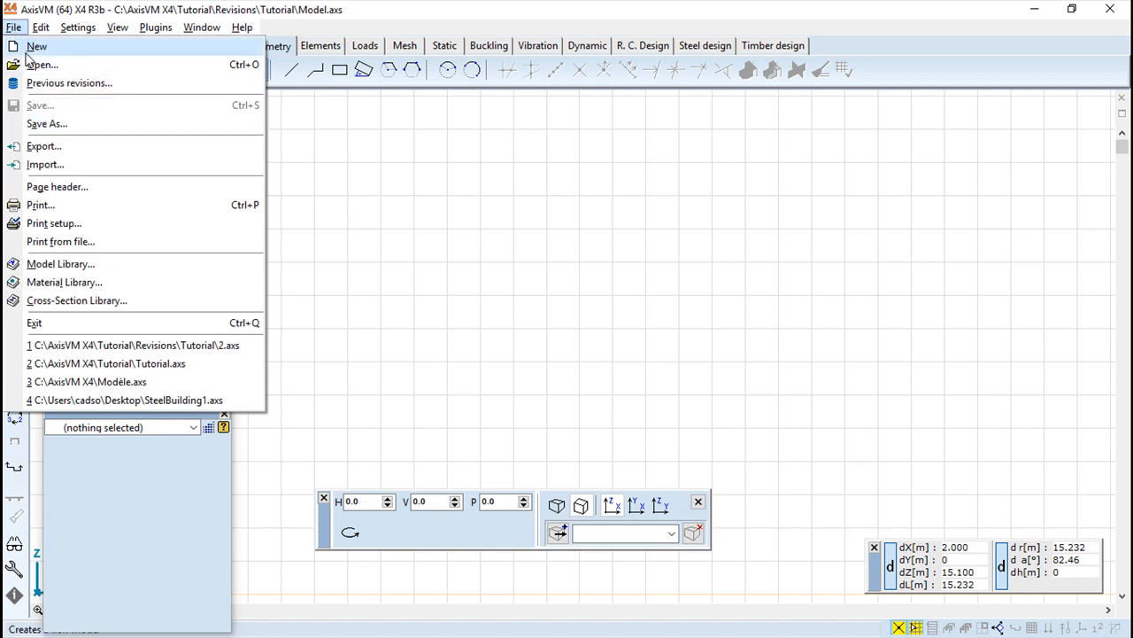
click(41, 26)
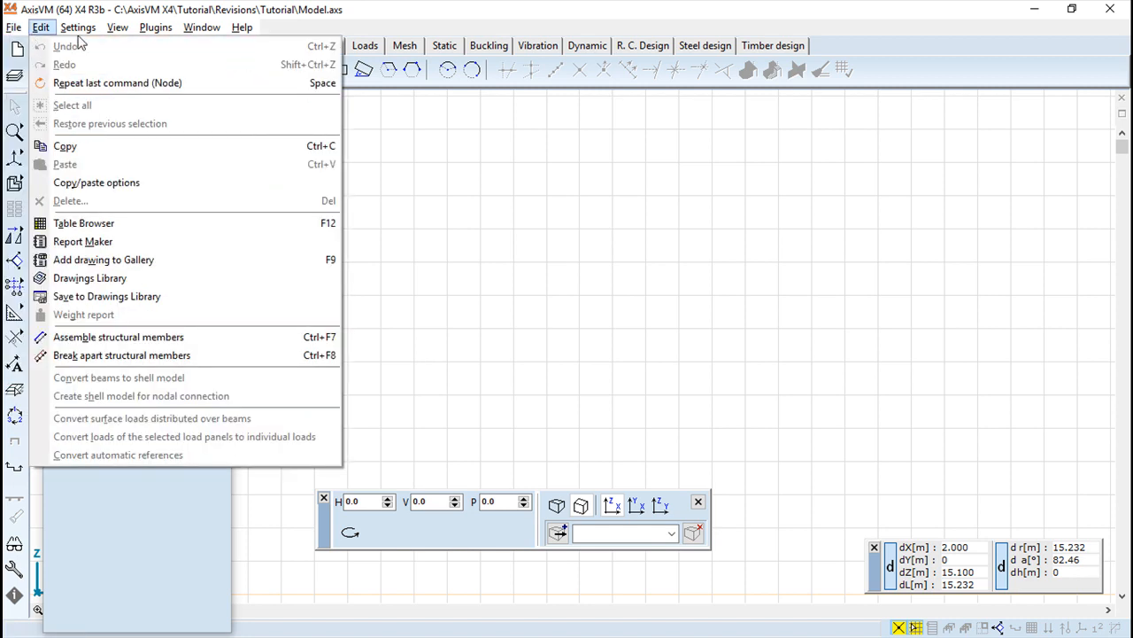
click(13, 26)
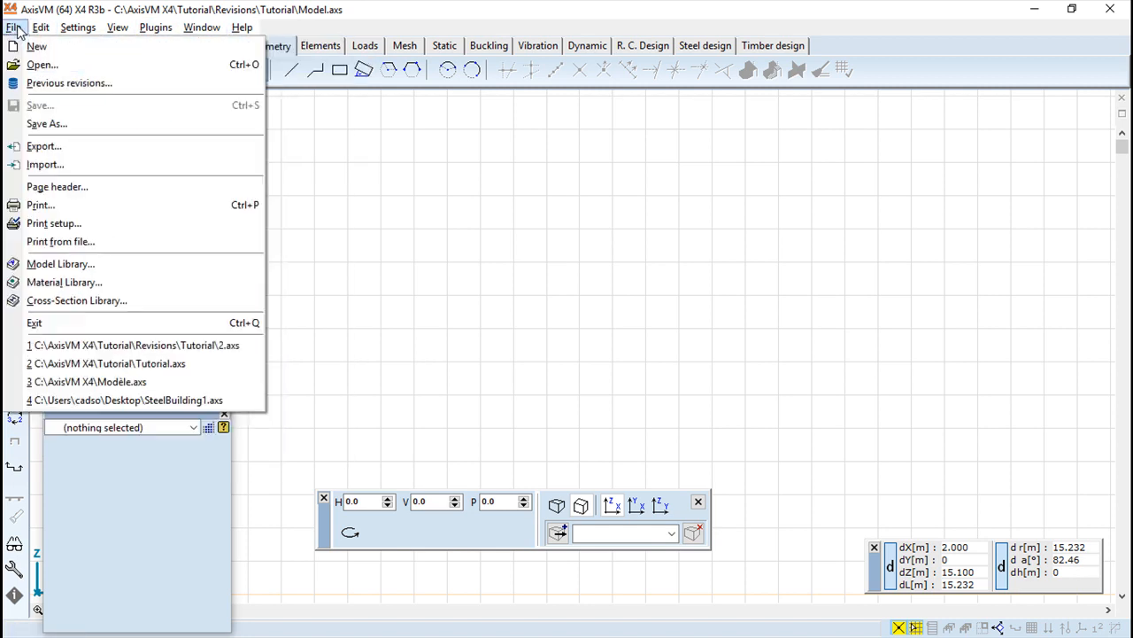
mouse_move(84, 59)
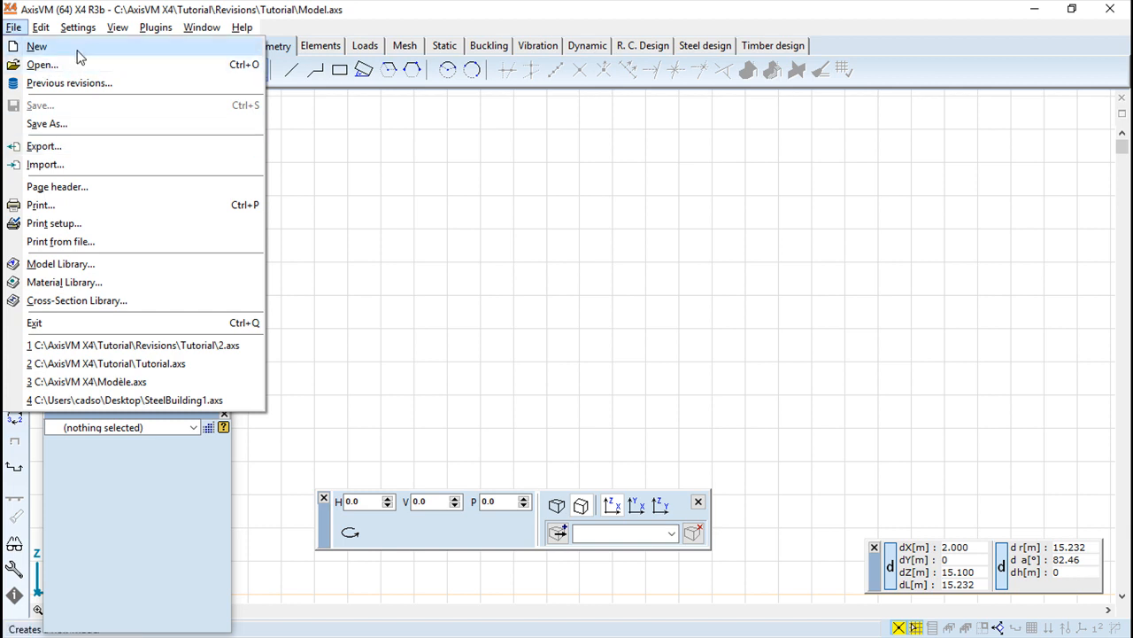
mouse_move(112, 52)
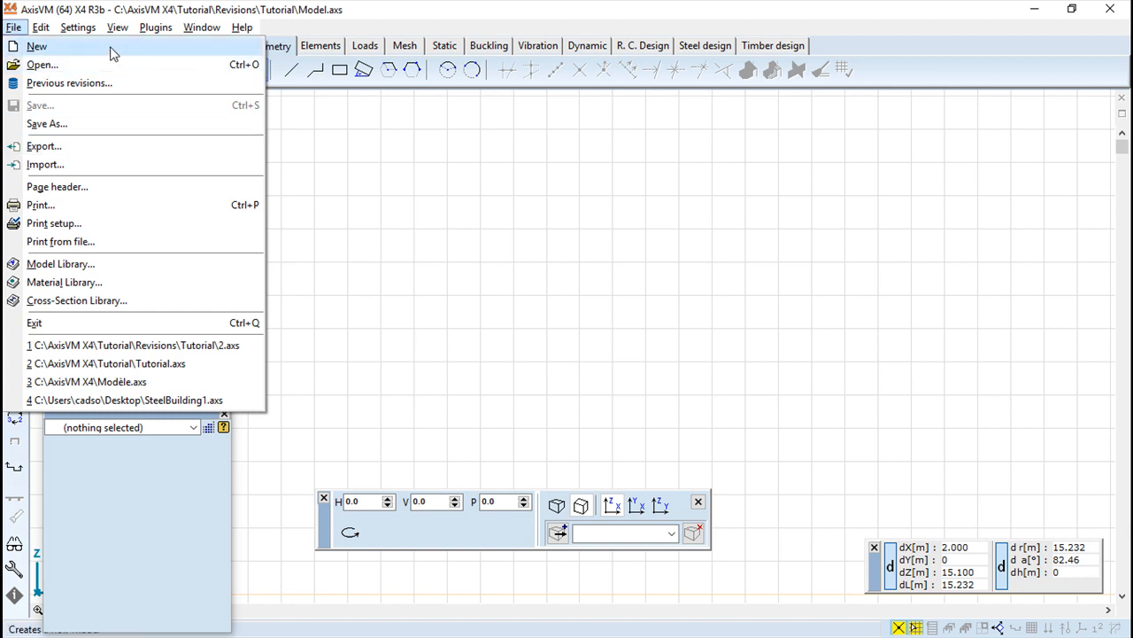
mouse_move(235, 75)
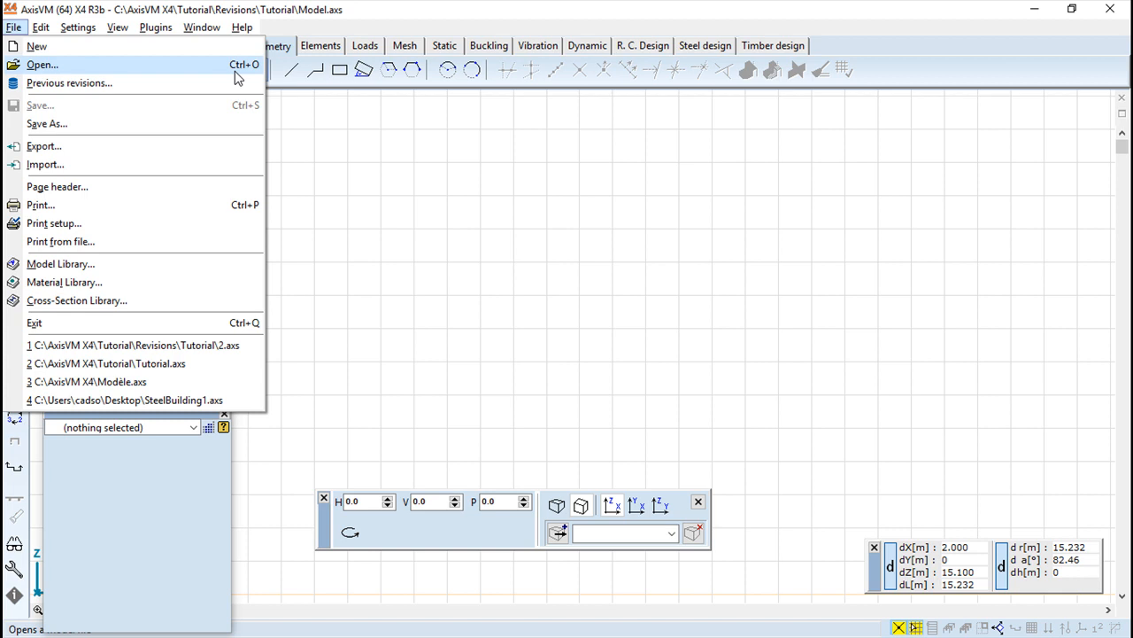
mouse_move(224, 270)
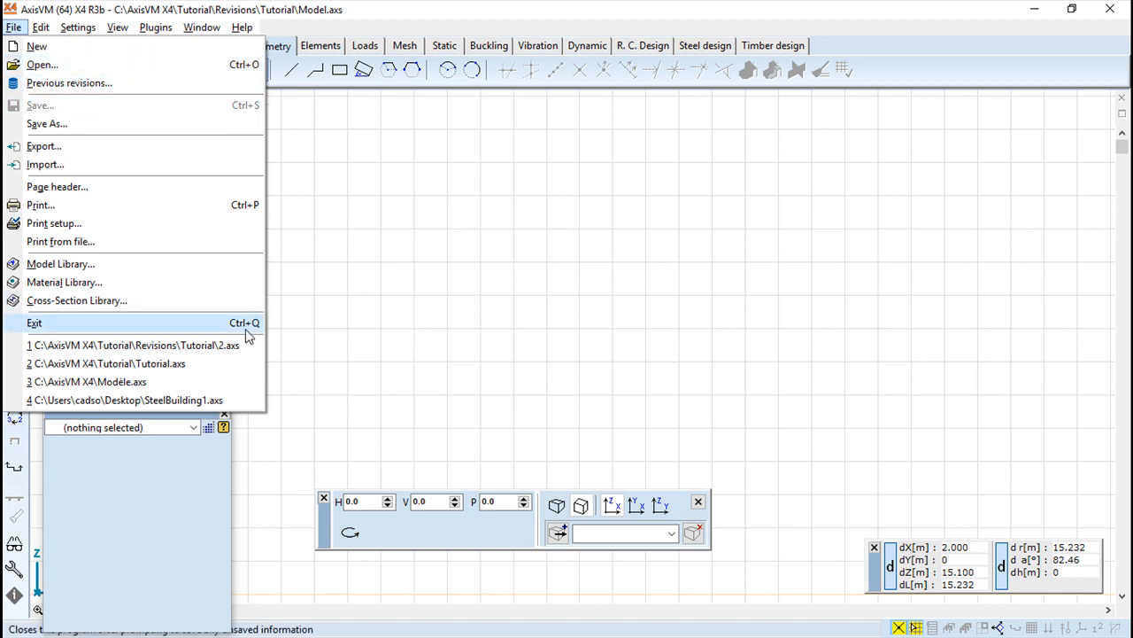
mouse_move(69, 82)
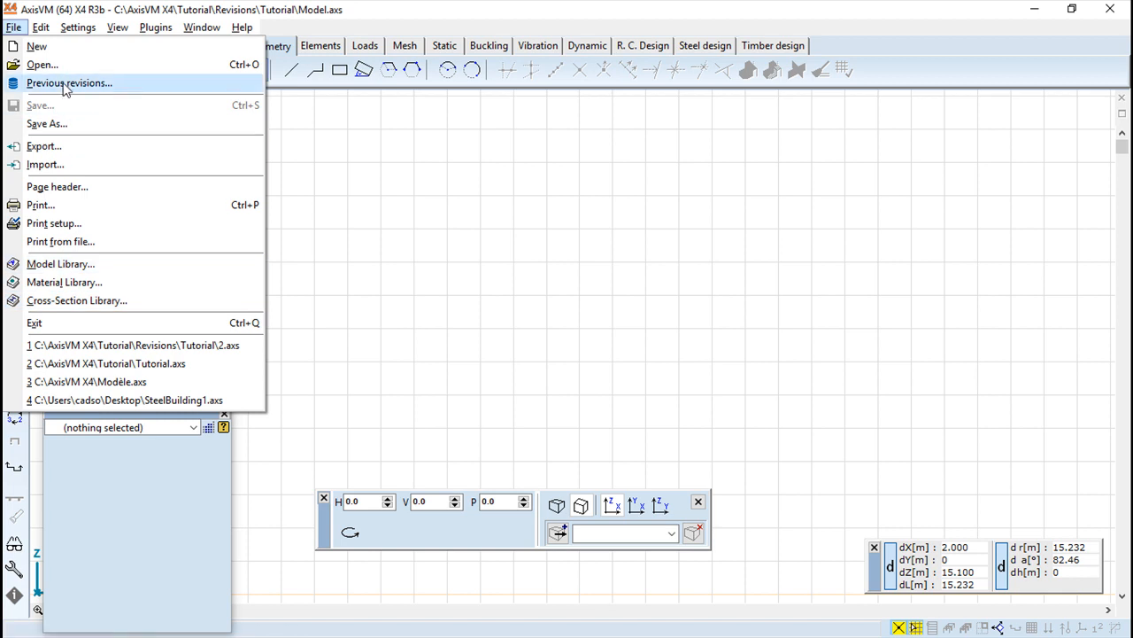
click(241, 26)
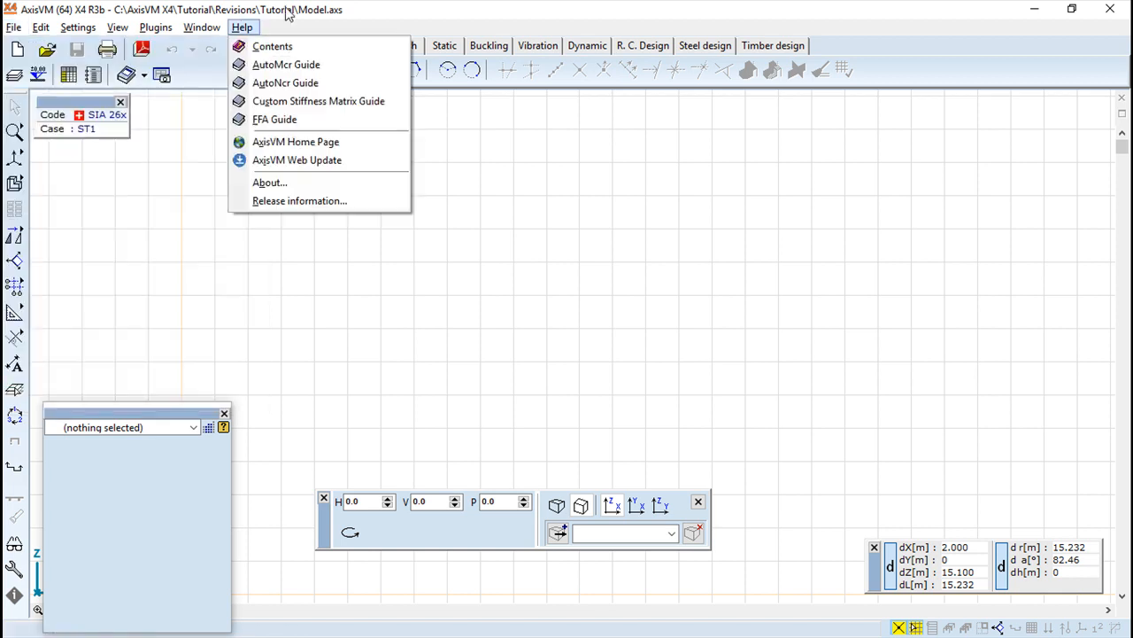
Step: Open the File commands' shortcuts, assign Ctrl+I to New, and save to ff.axsc
click(77, 26)
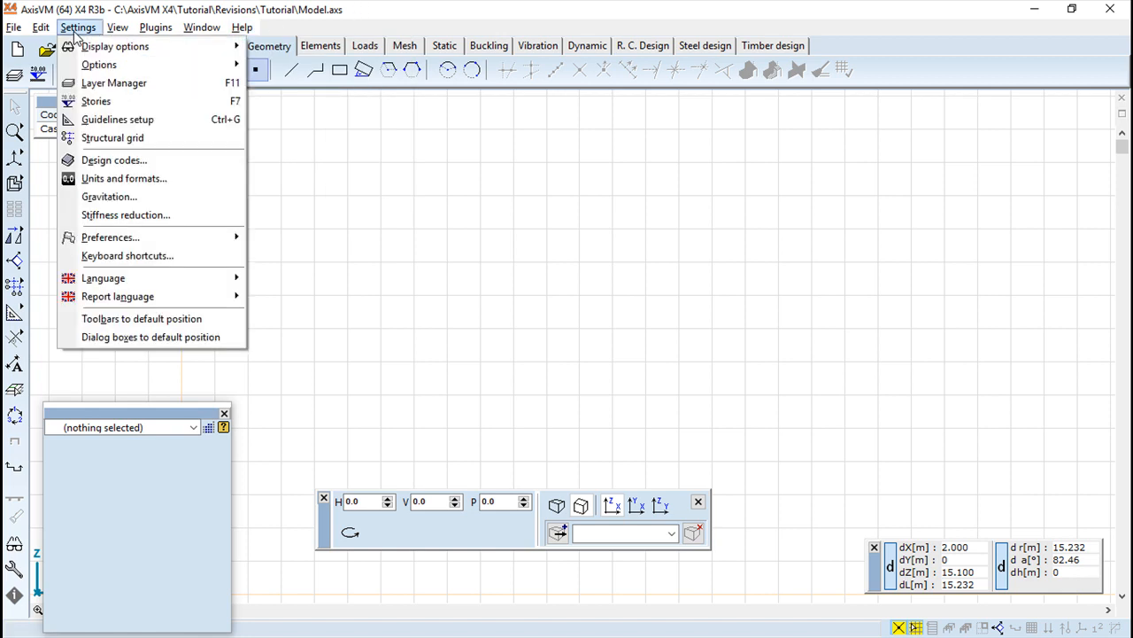
mouse_move(139, 261)
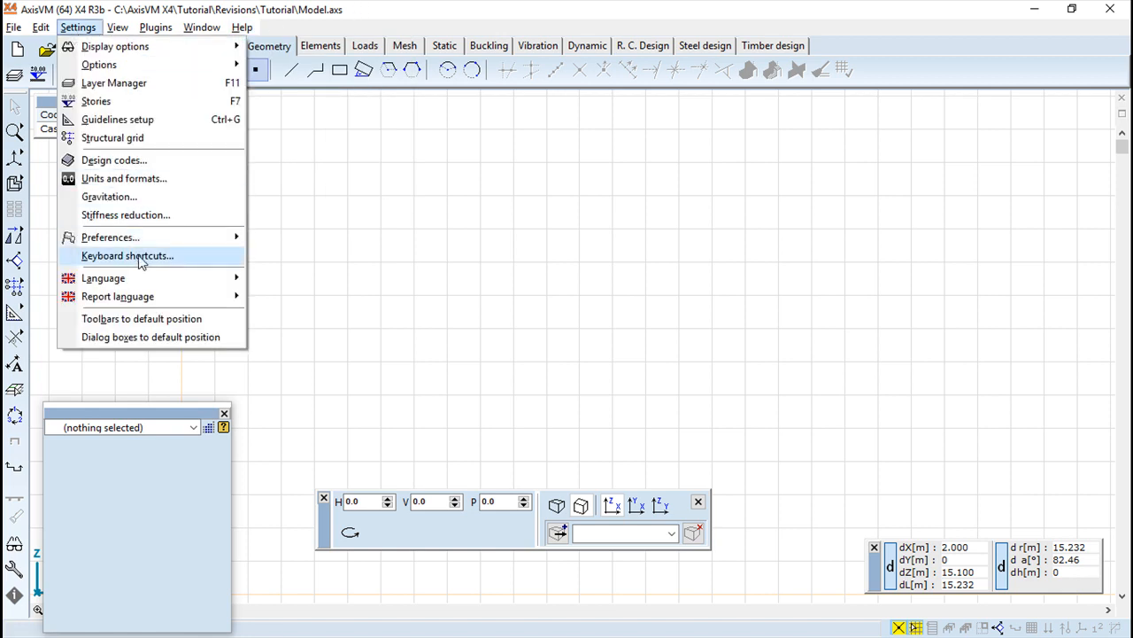
click(127, 256)
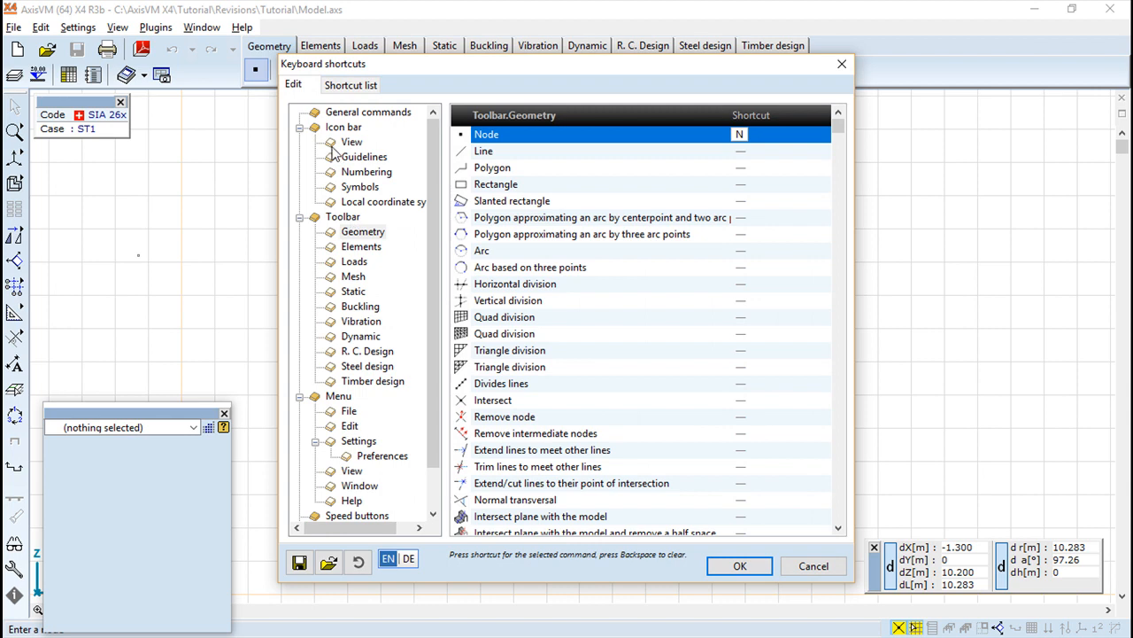
click(348, 409)
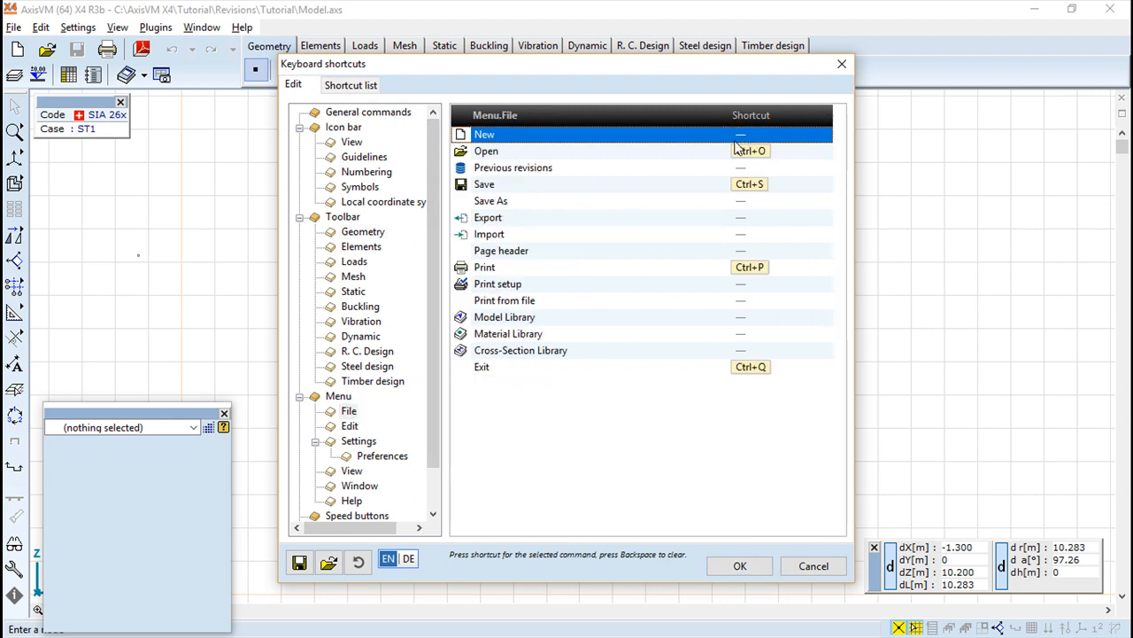
mouse_move(730, 151)
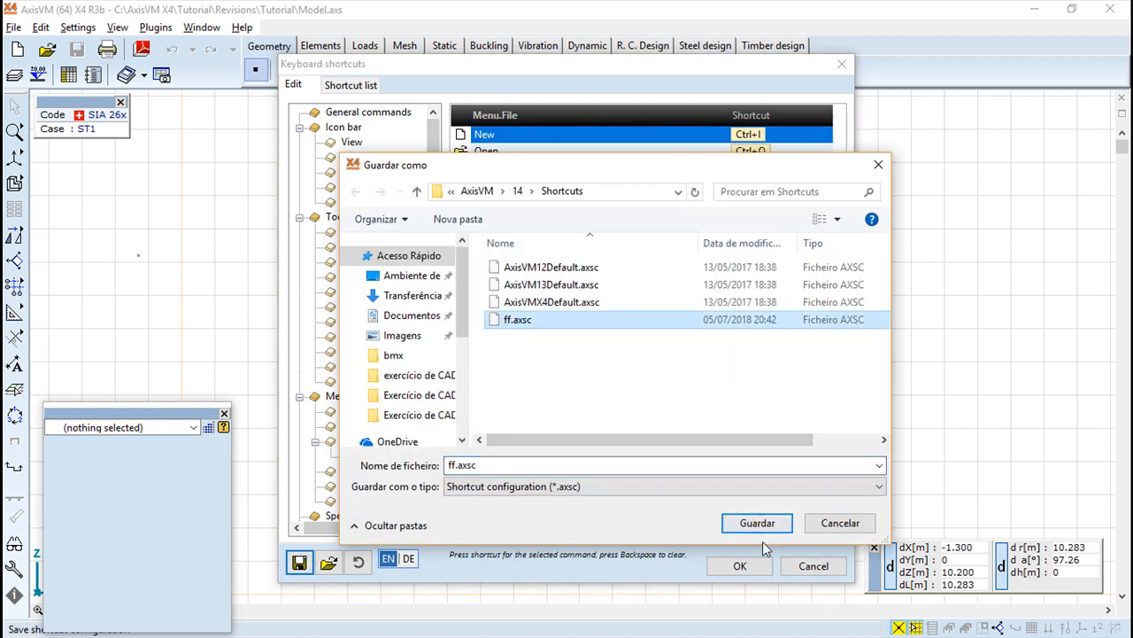
click(757, 522)
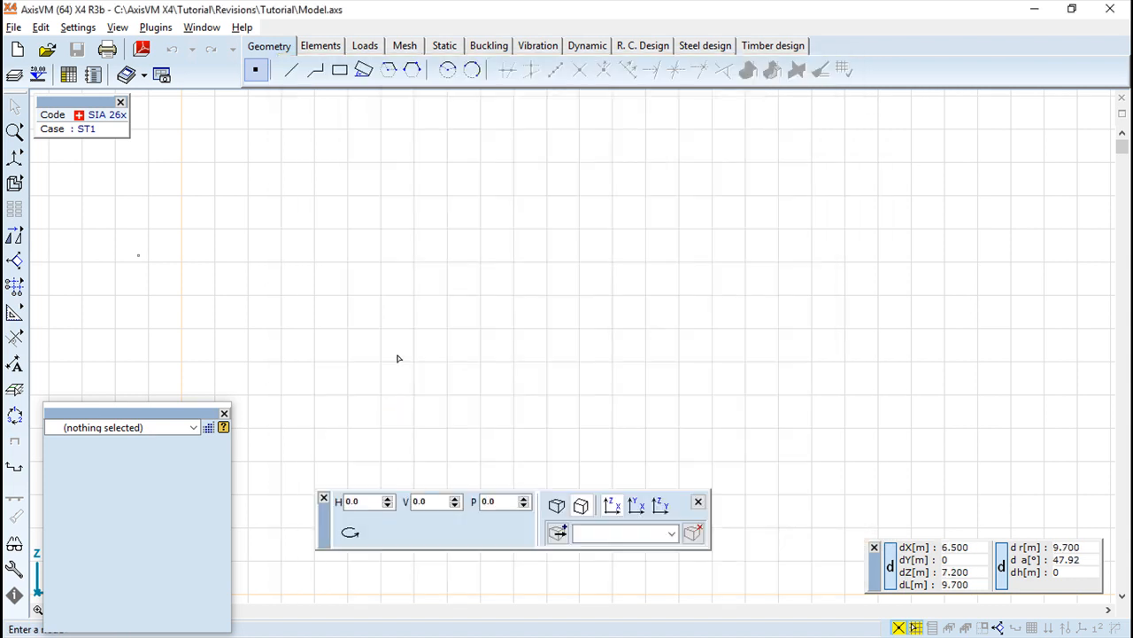
click(48, 27)
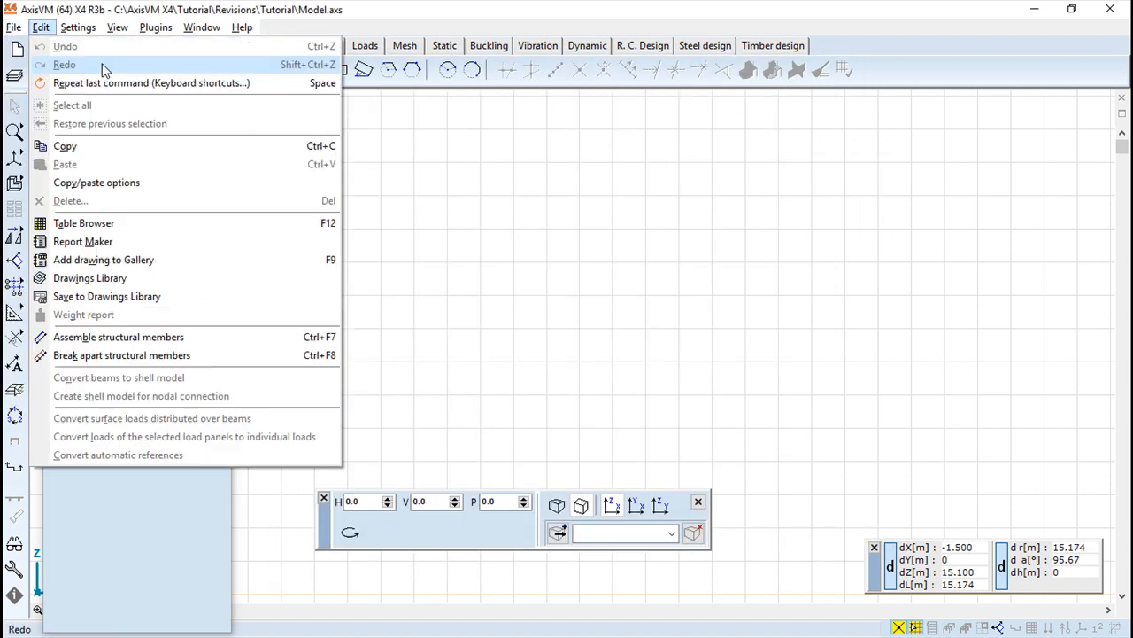
click(14, 27)
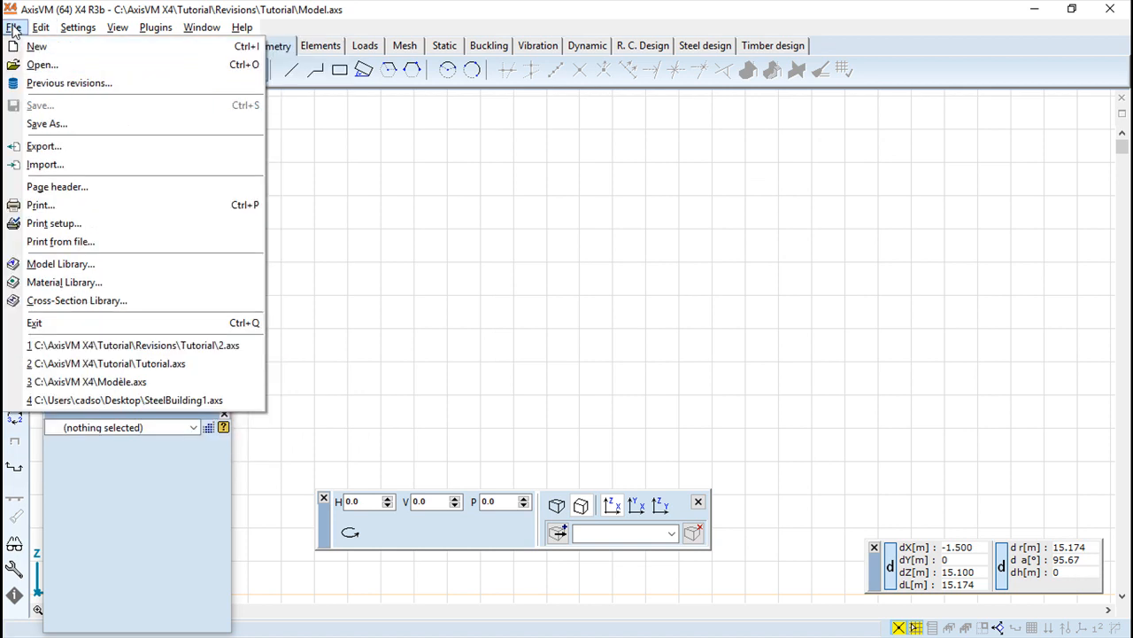
mouse_move(396, 12)
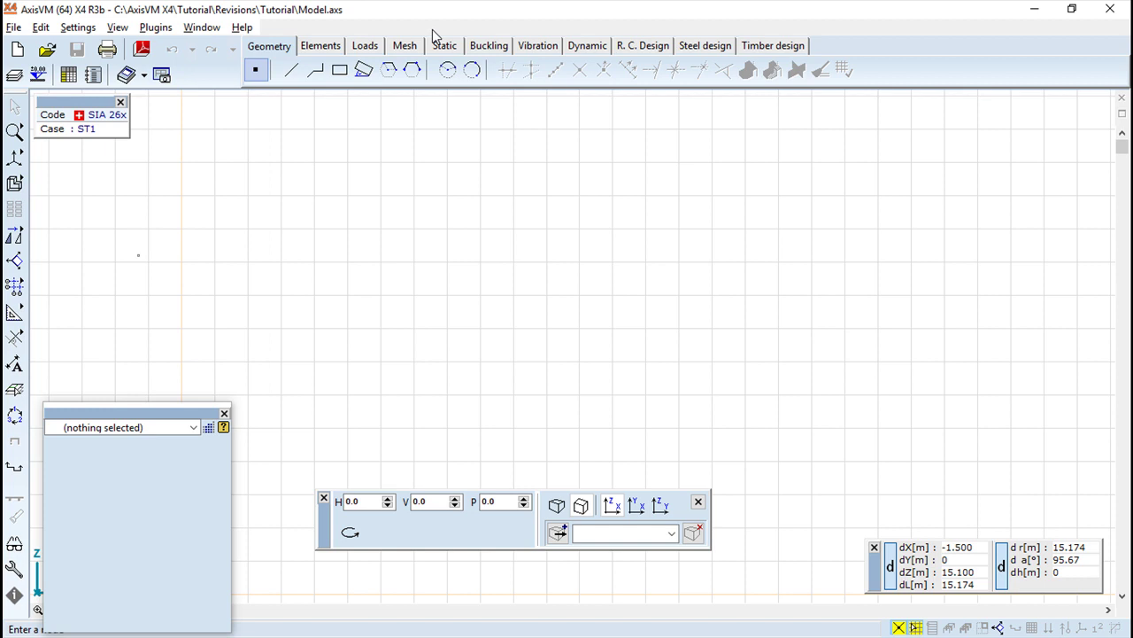
click(14, 46)
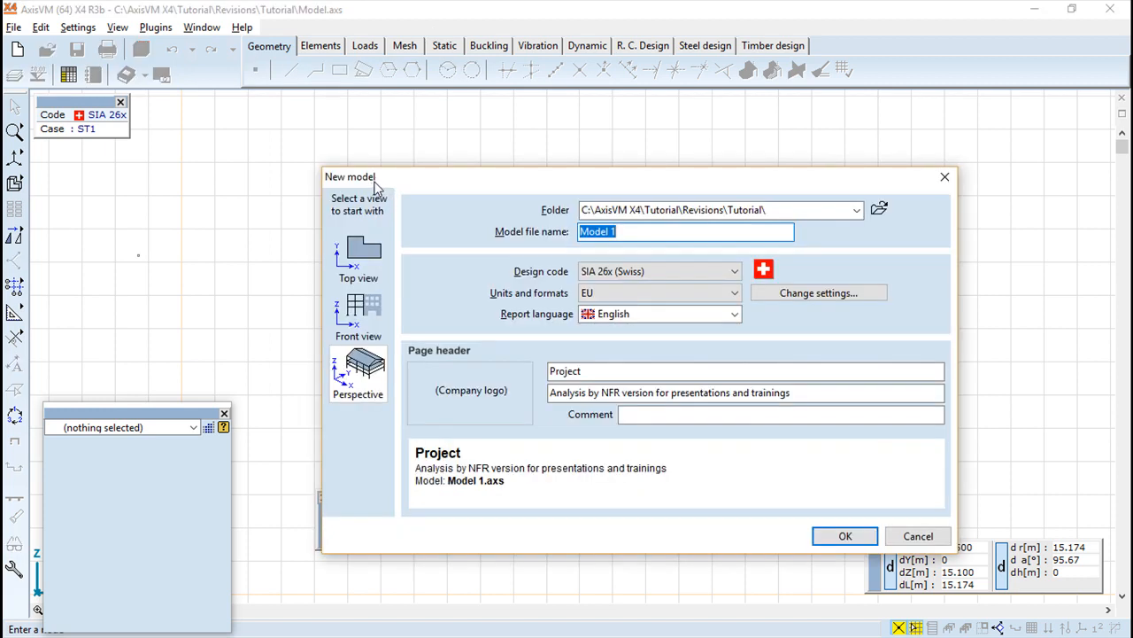
click(845, 535)
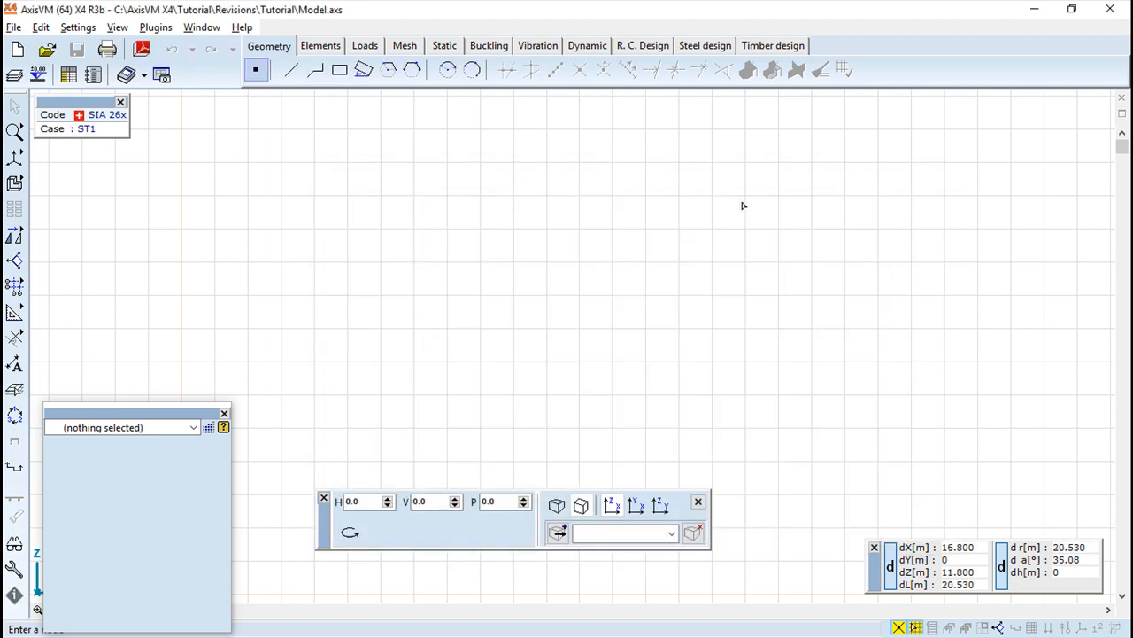